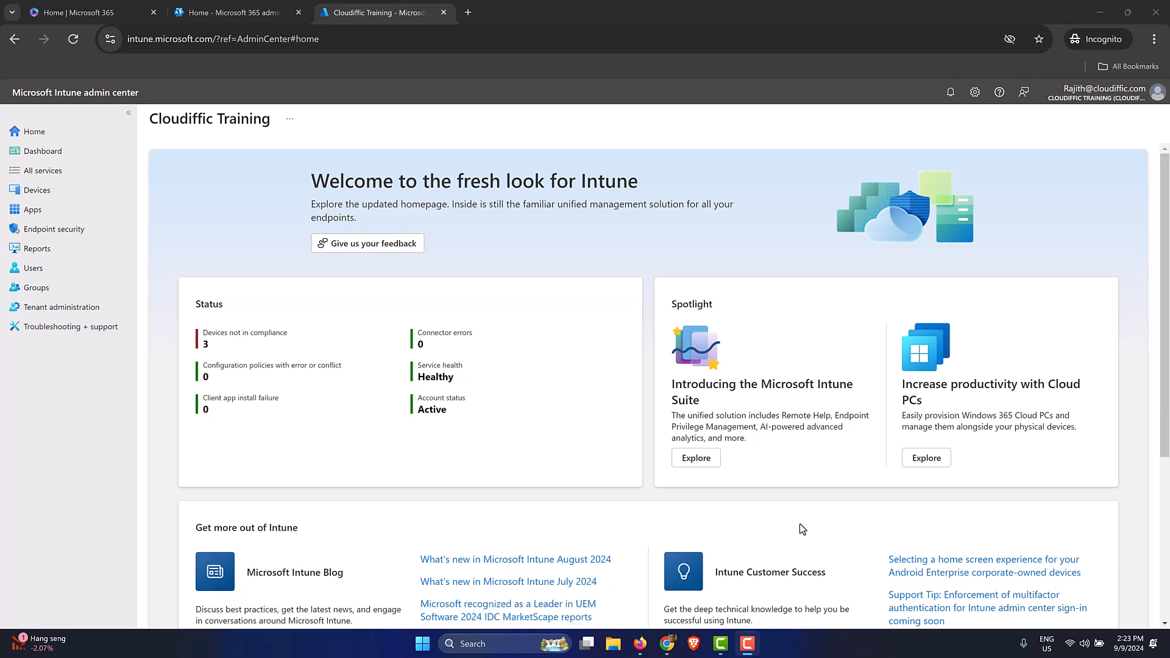
mouse_move(410, 261)
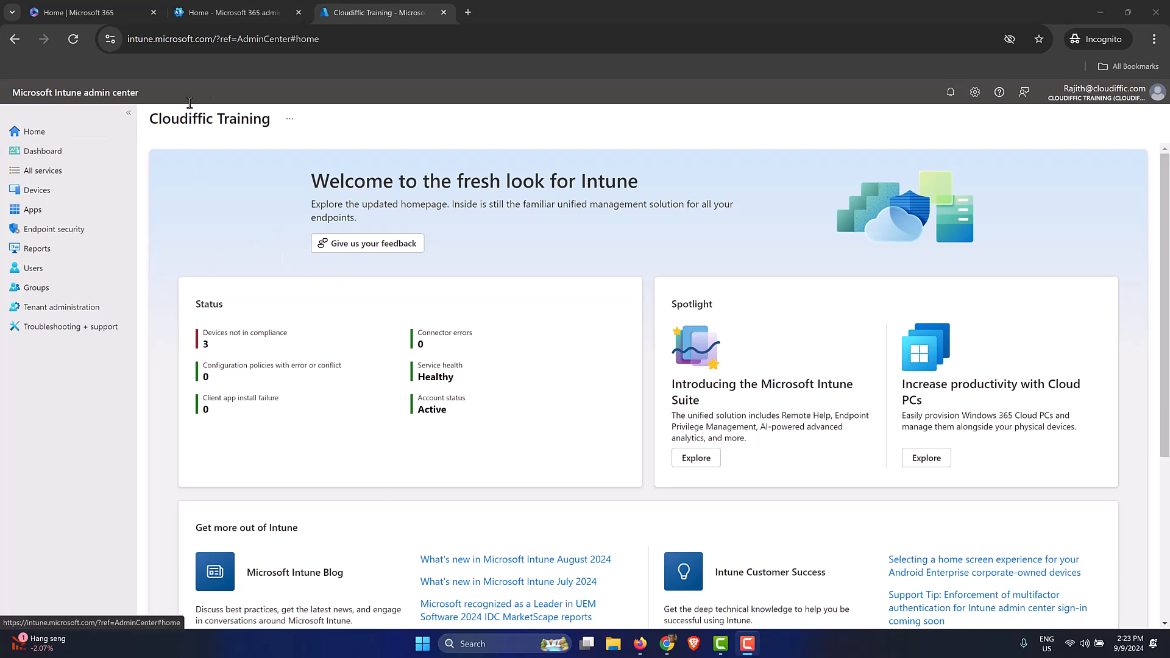
mouse_move(282, 215)
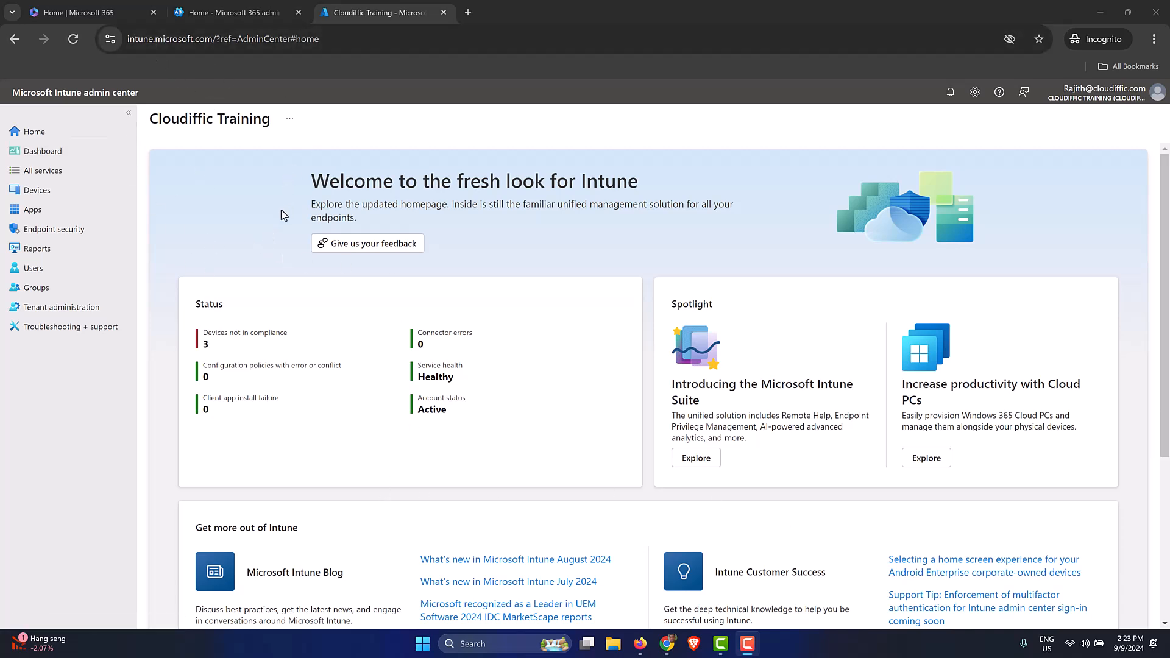
Go to Tenant administration > Filters and start creating a new filter.
left_click(61, 307)
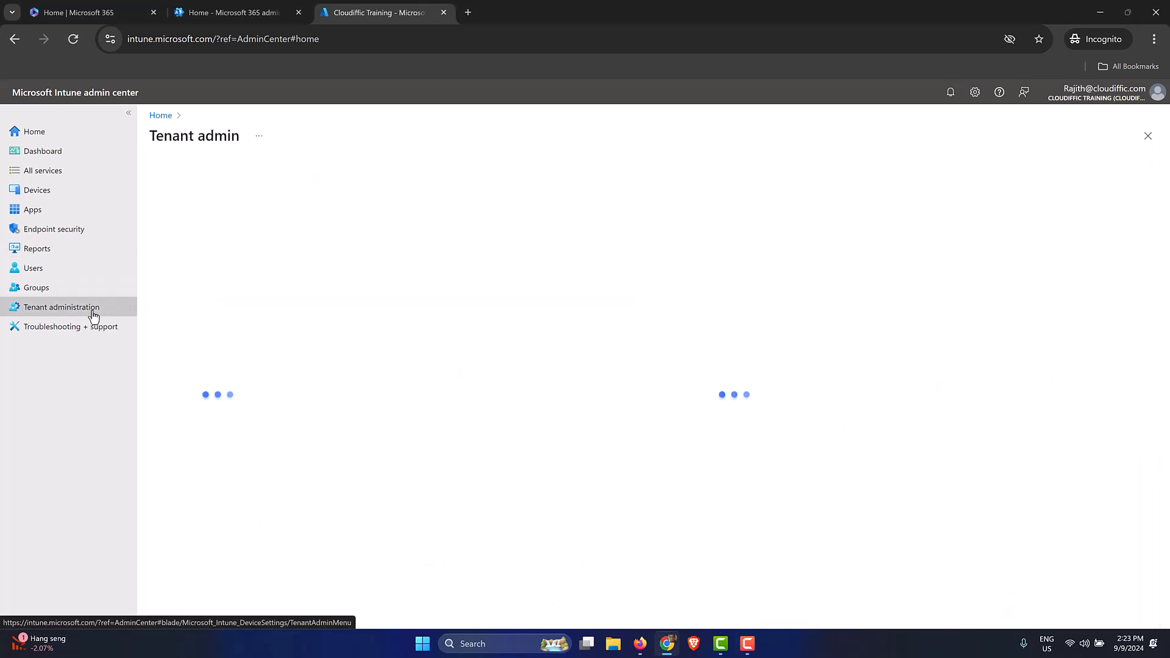
left_click(61, 307)
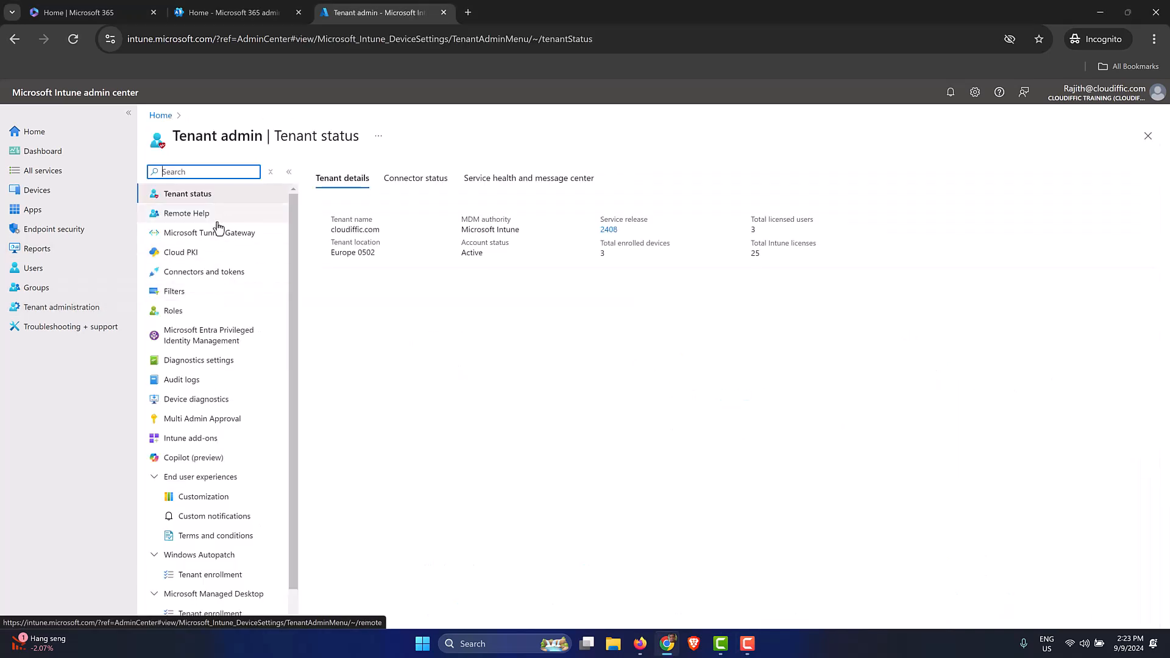
left_click(174, 292)
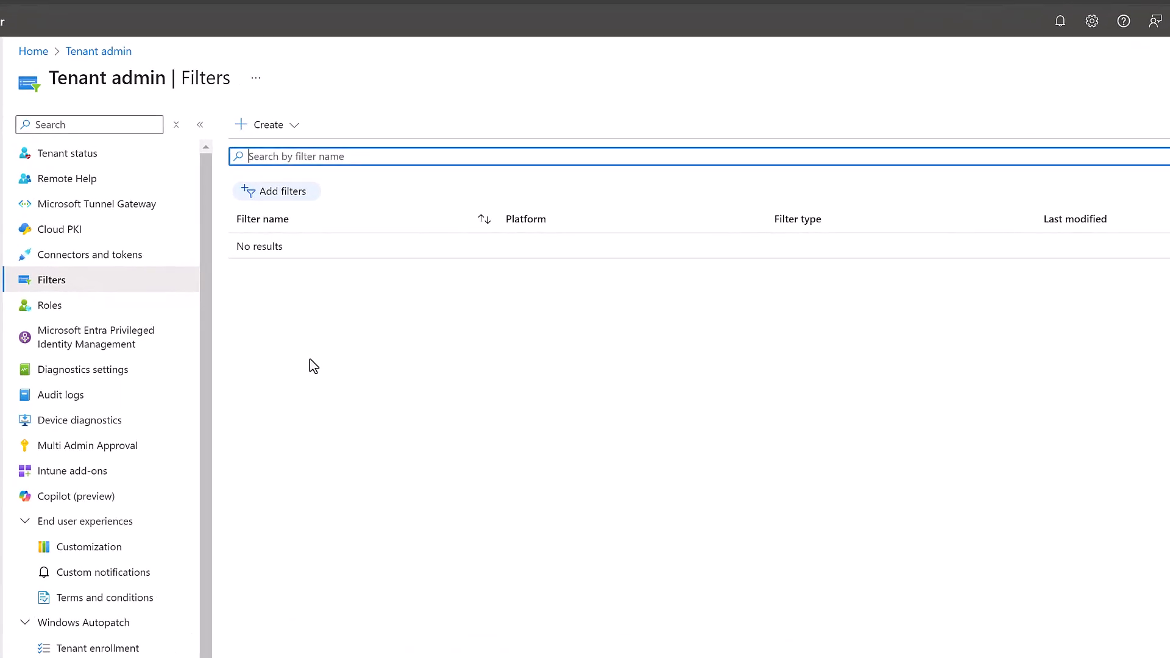
left_click(267, 124)
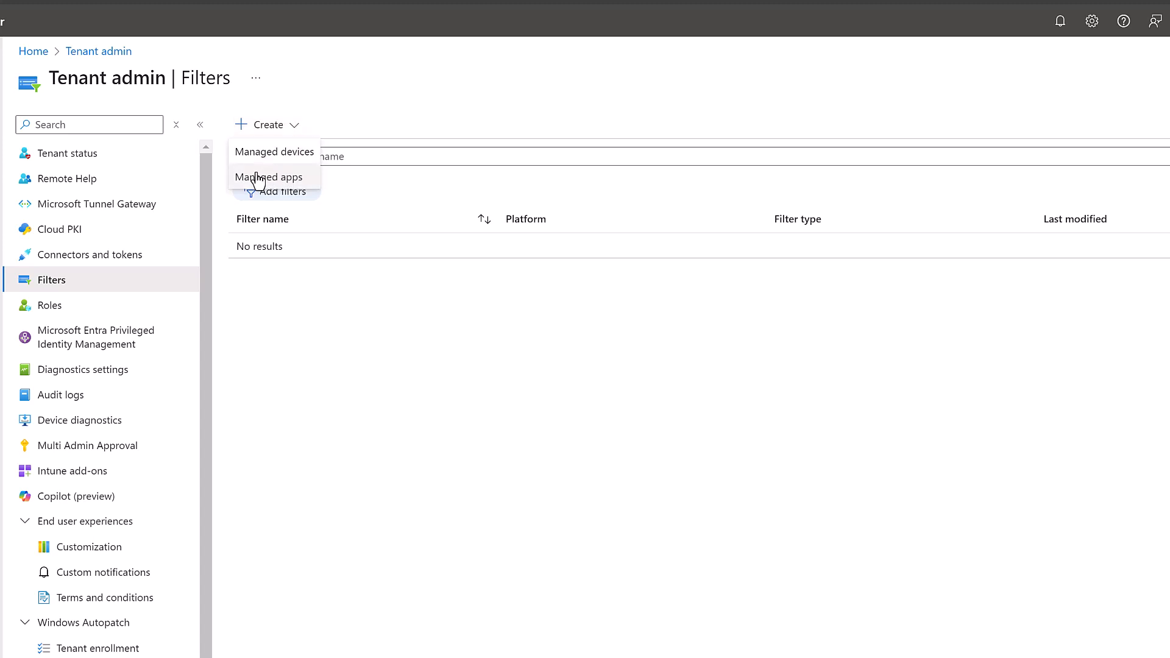
mouse_move(358, 140)
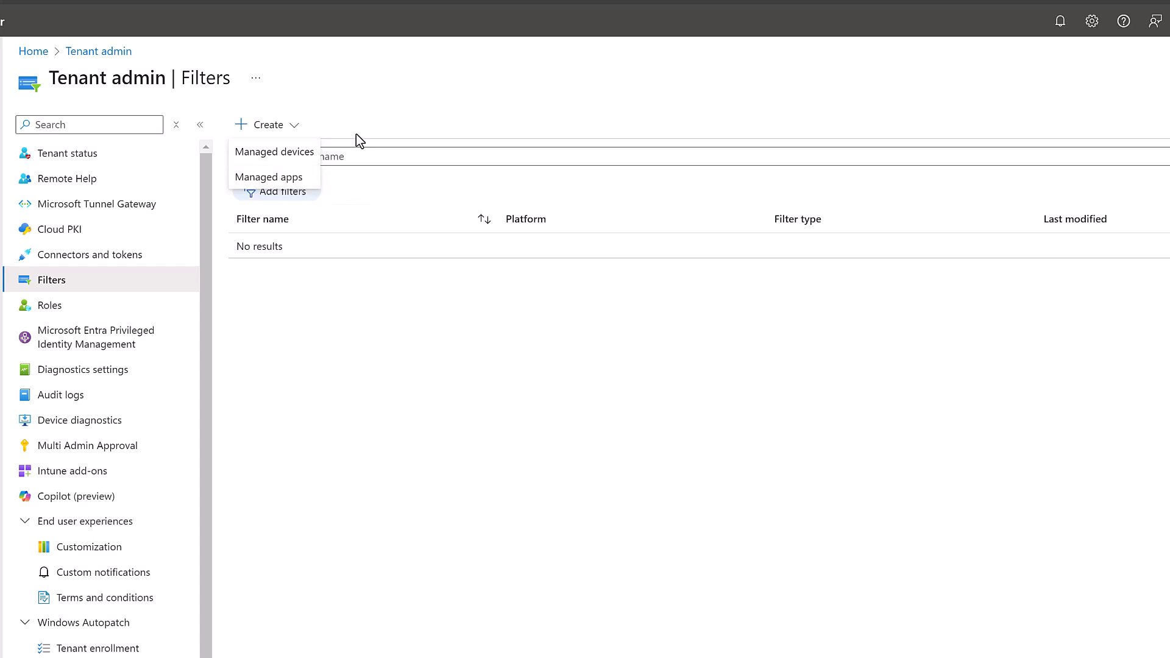
mouse_move(275, 151)
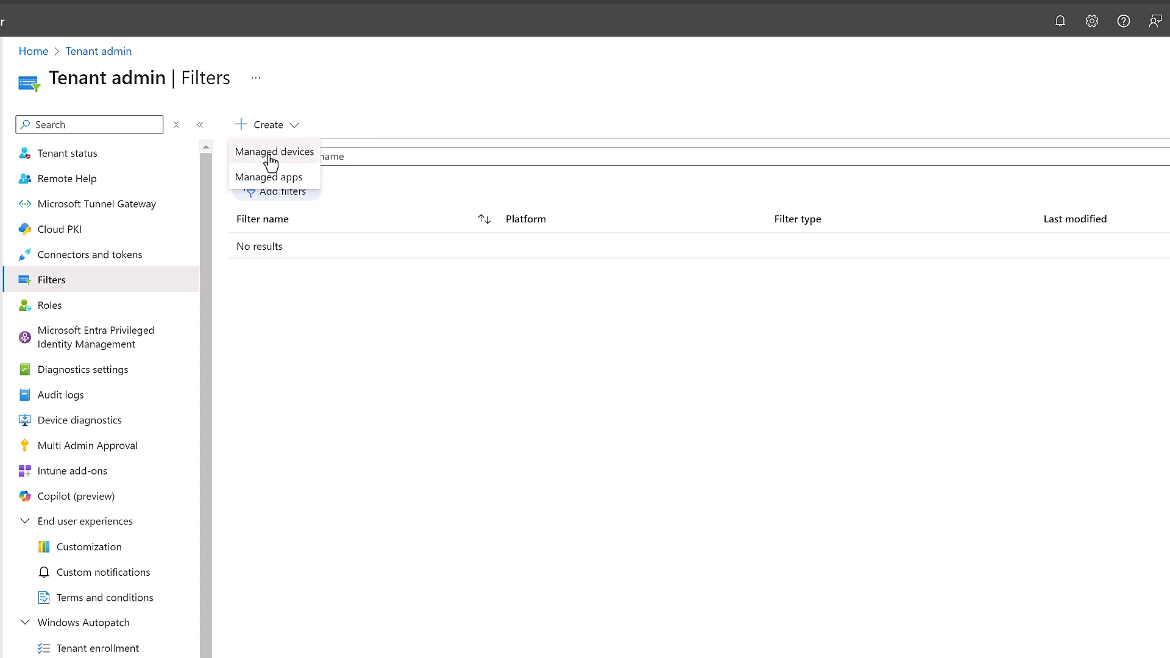
Start a managed-devices filter named 'Entra ID Joined Machines' for Windows 10 and later.
left_click(274, 151)
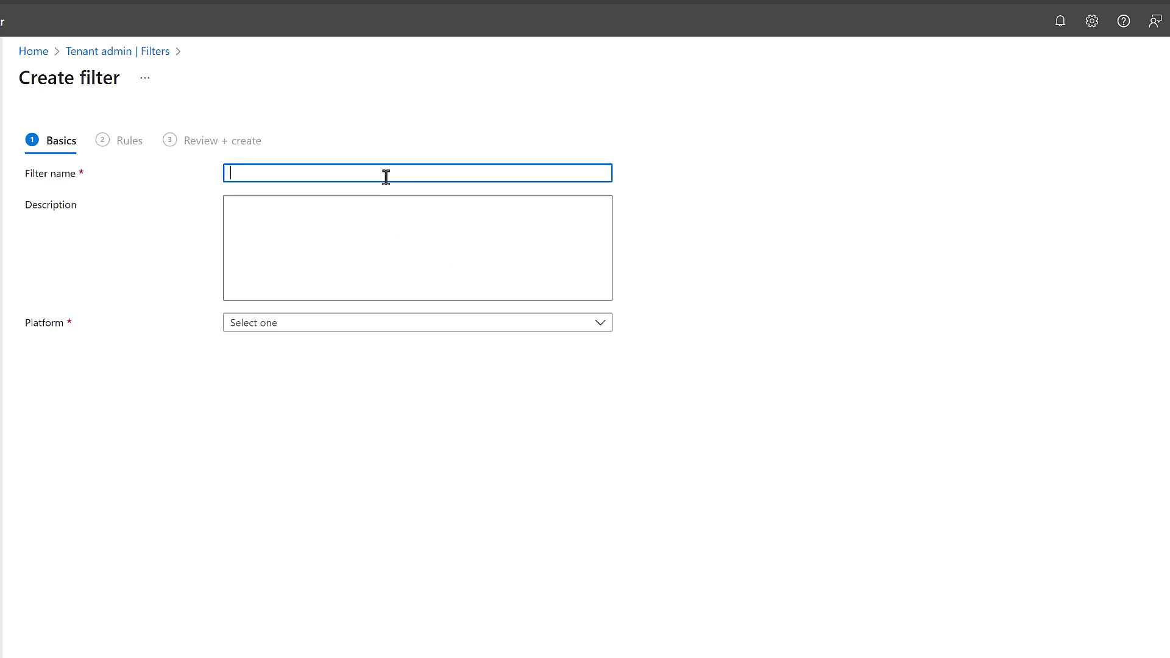
type("ENtar")
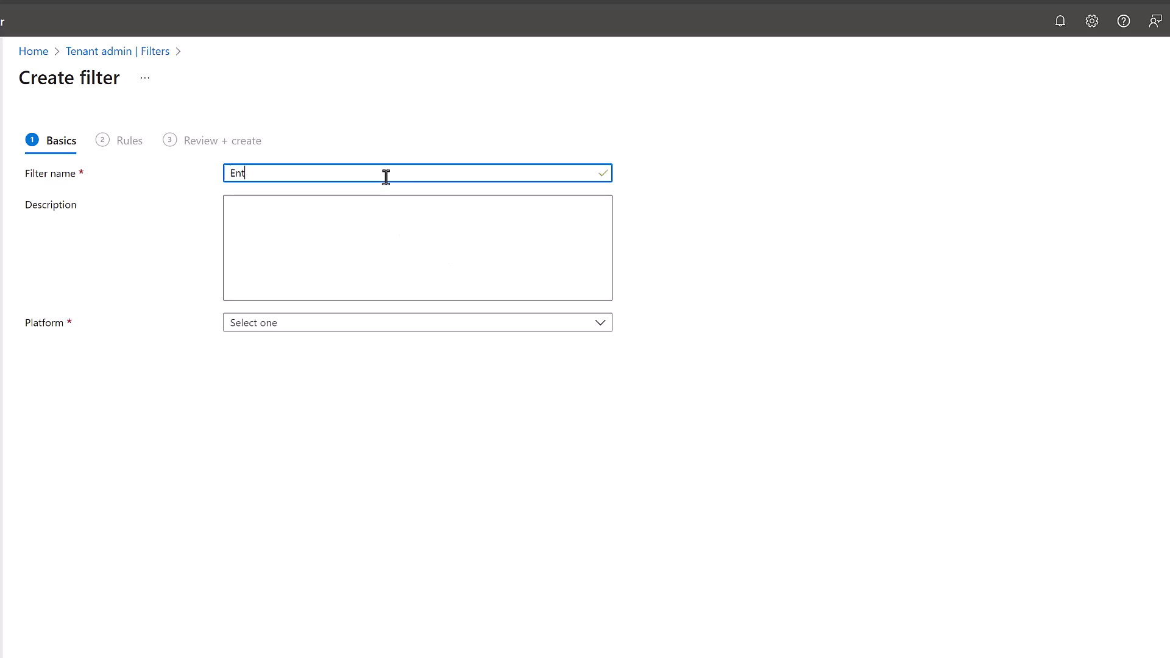
type("ra ID")
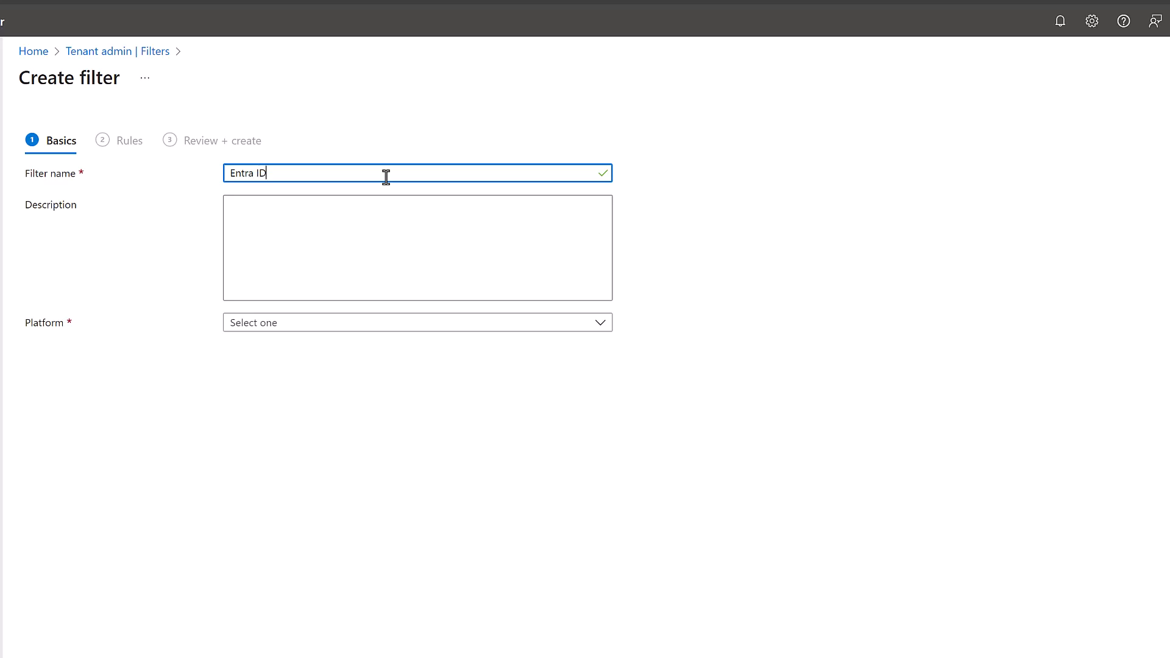
type("Joined")
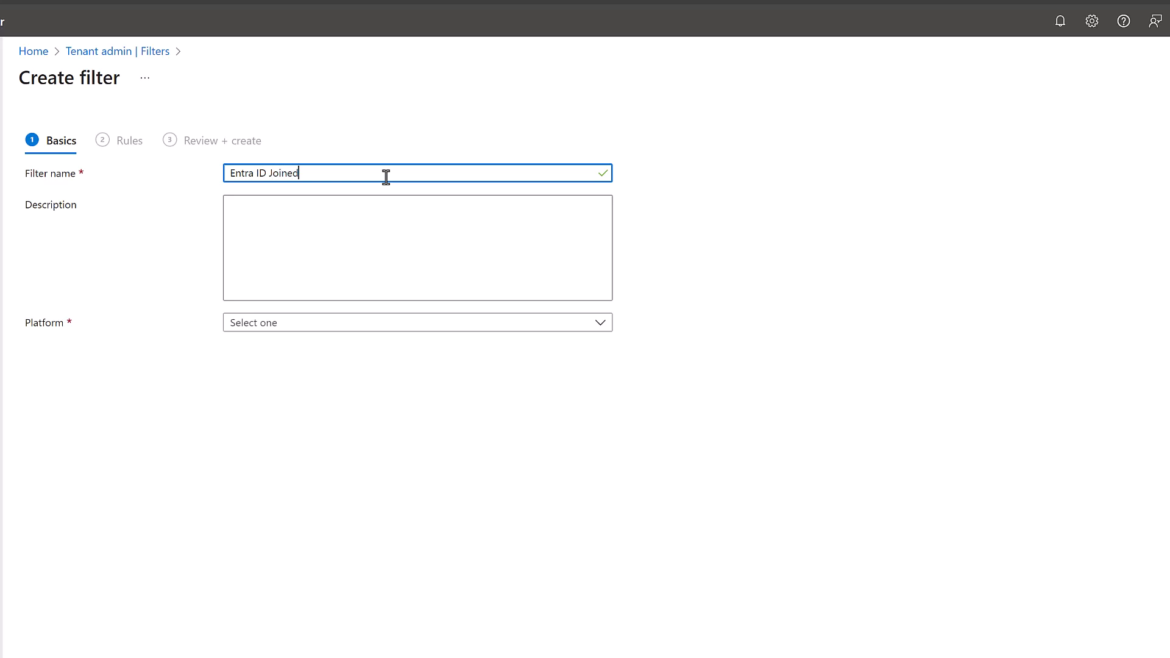
type("Machine")
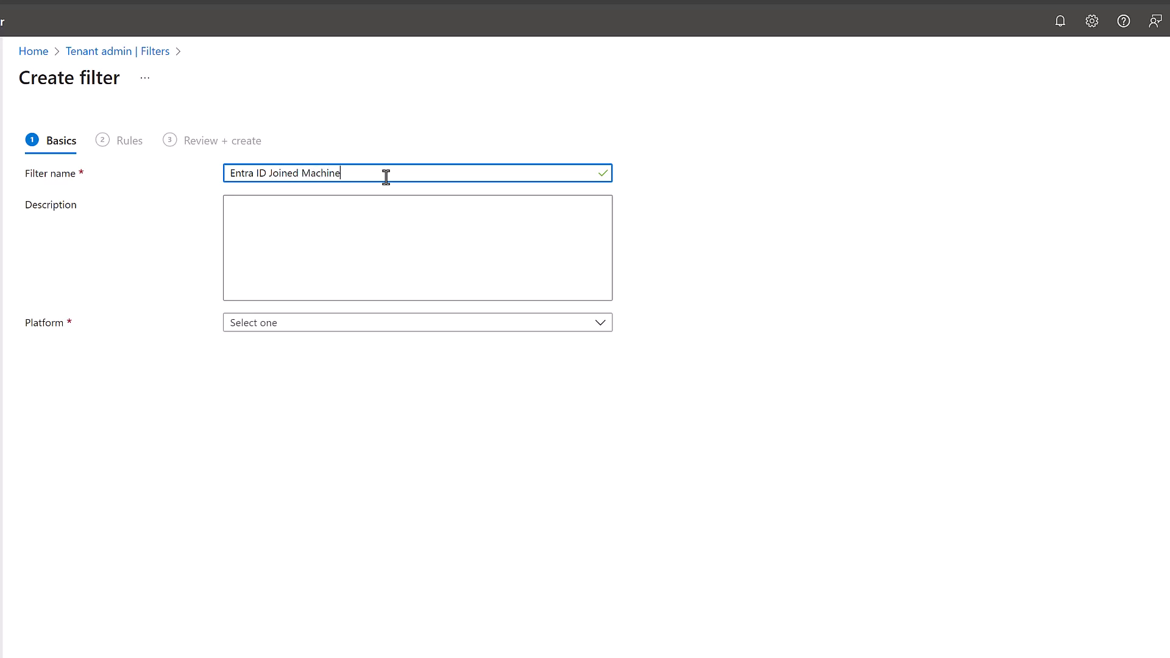
left_click(417, 322)
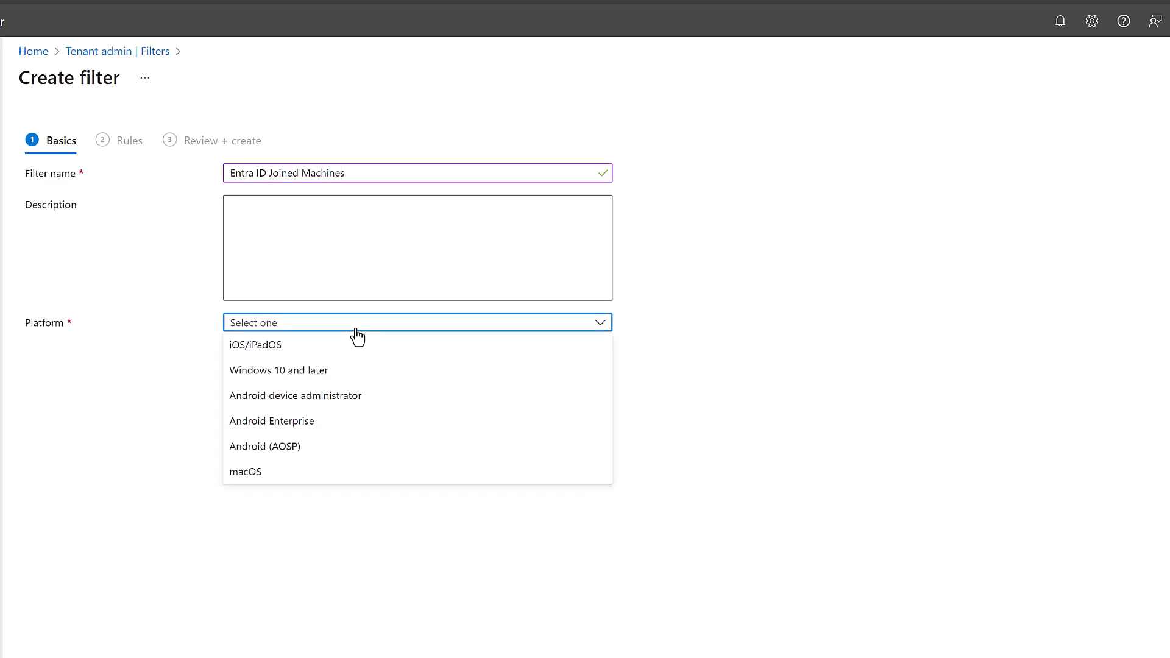
left_click(278, 370)
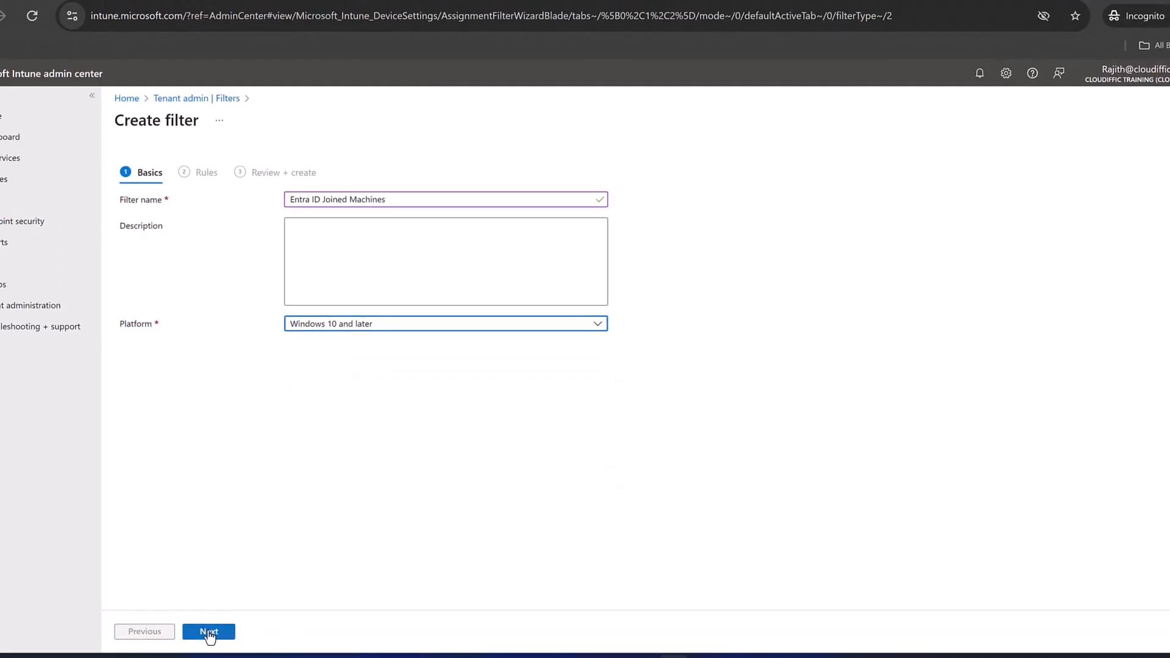
Add the rule deviceTrustType Equals Azure AD joined.
left_click(209, 631)
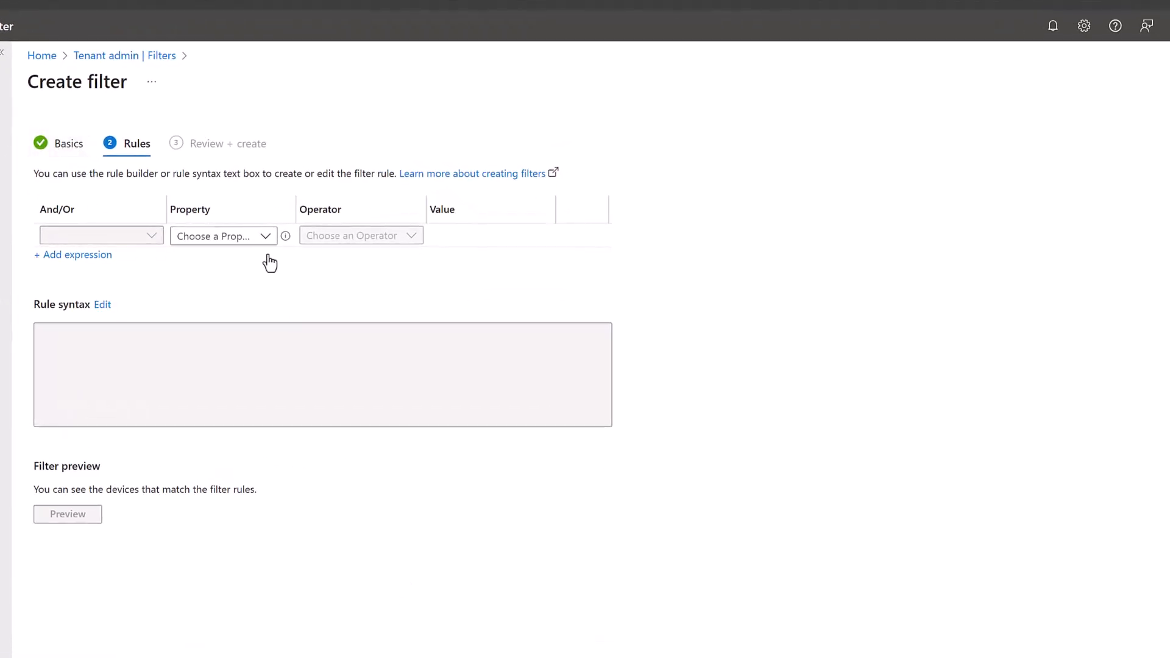
mouse_move(277, 281)
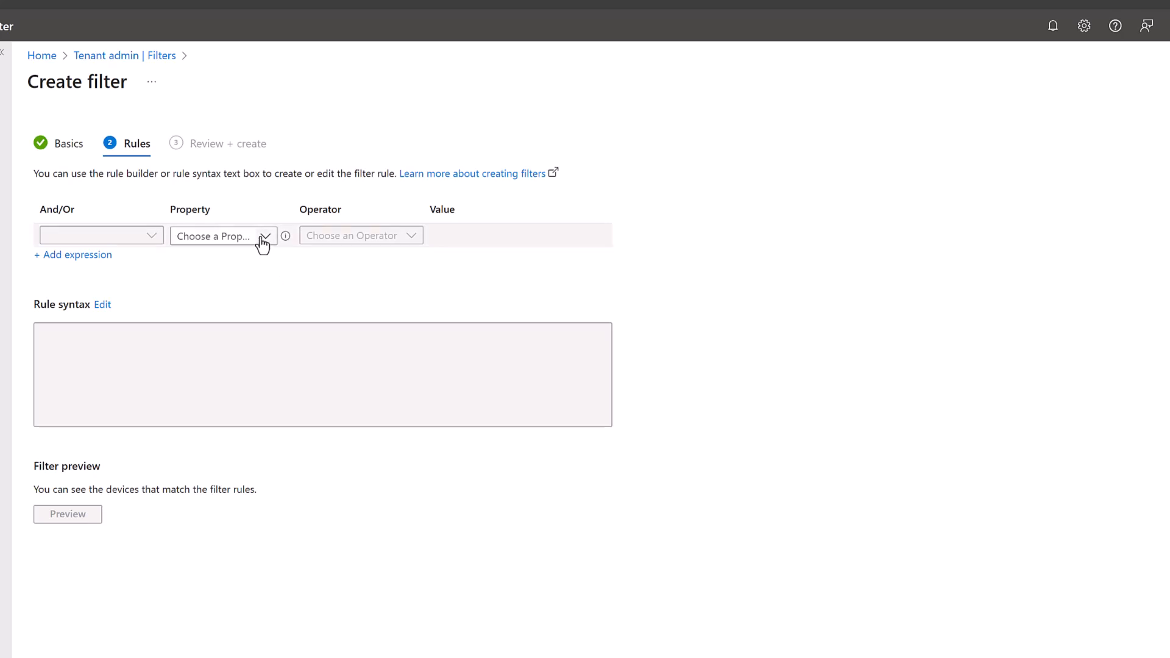
left_click(222, 235)
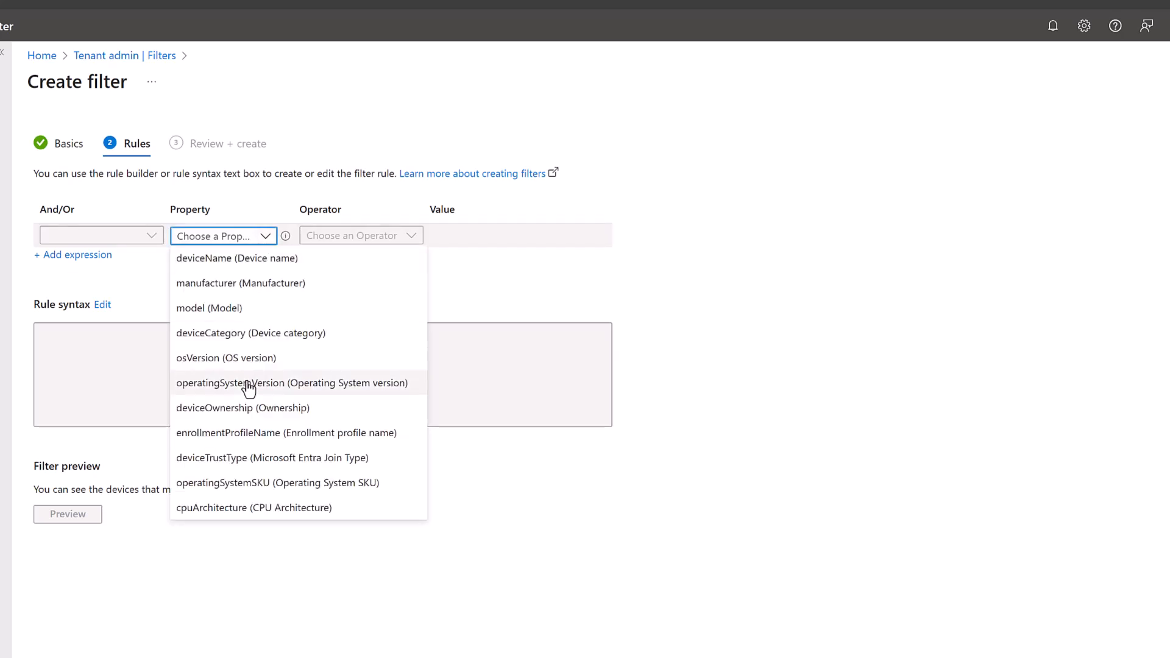
mouse_move(257, 331)
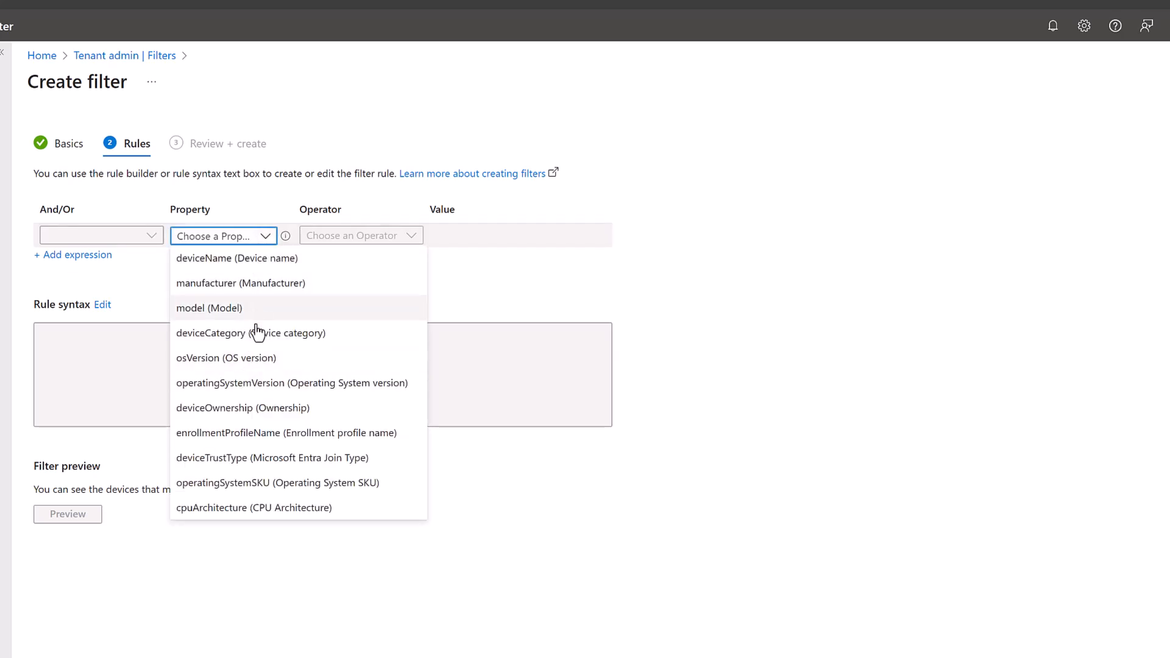
left_click(260, 463)
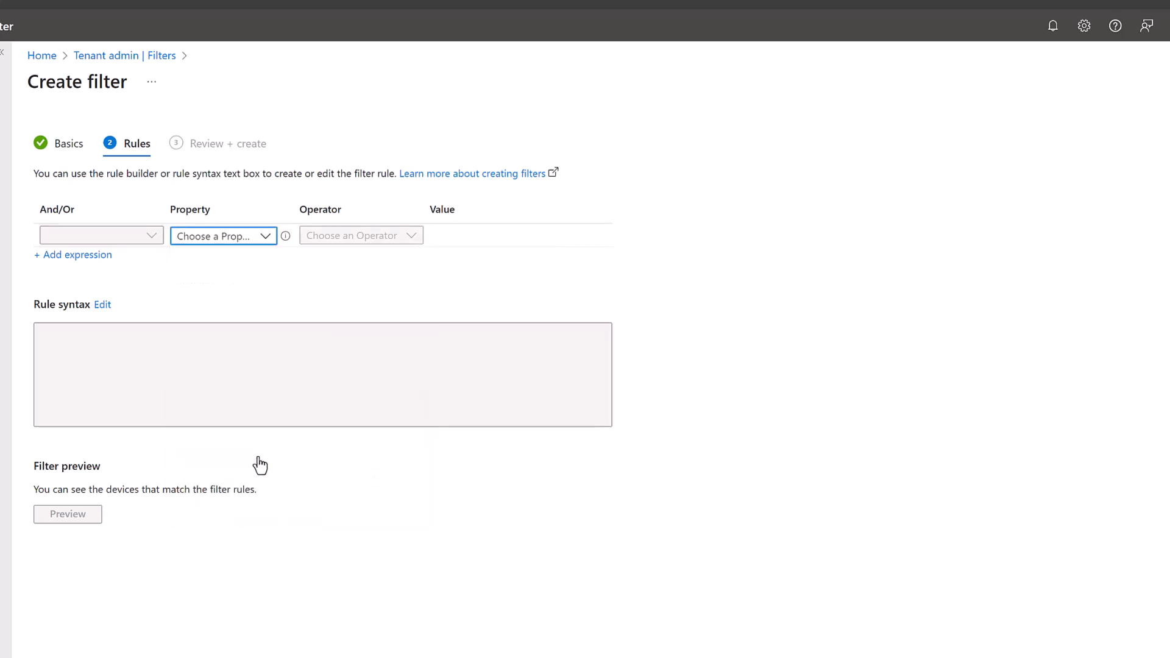
left_click(360, 235)
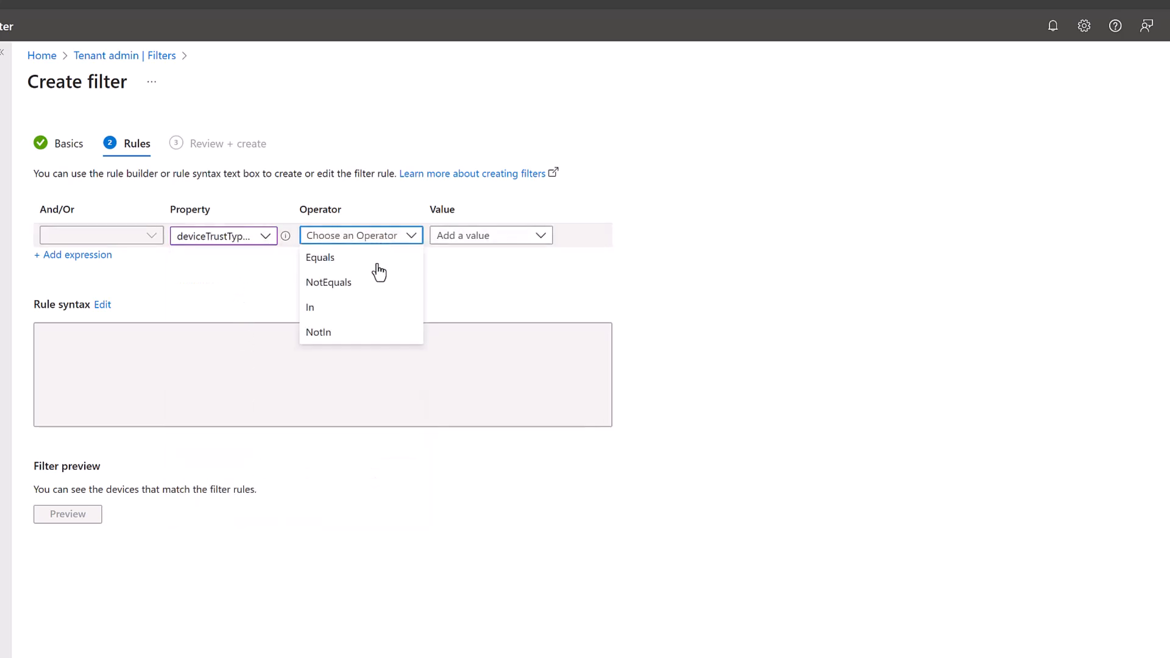
left_click(320, 257)
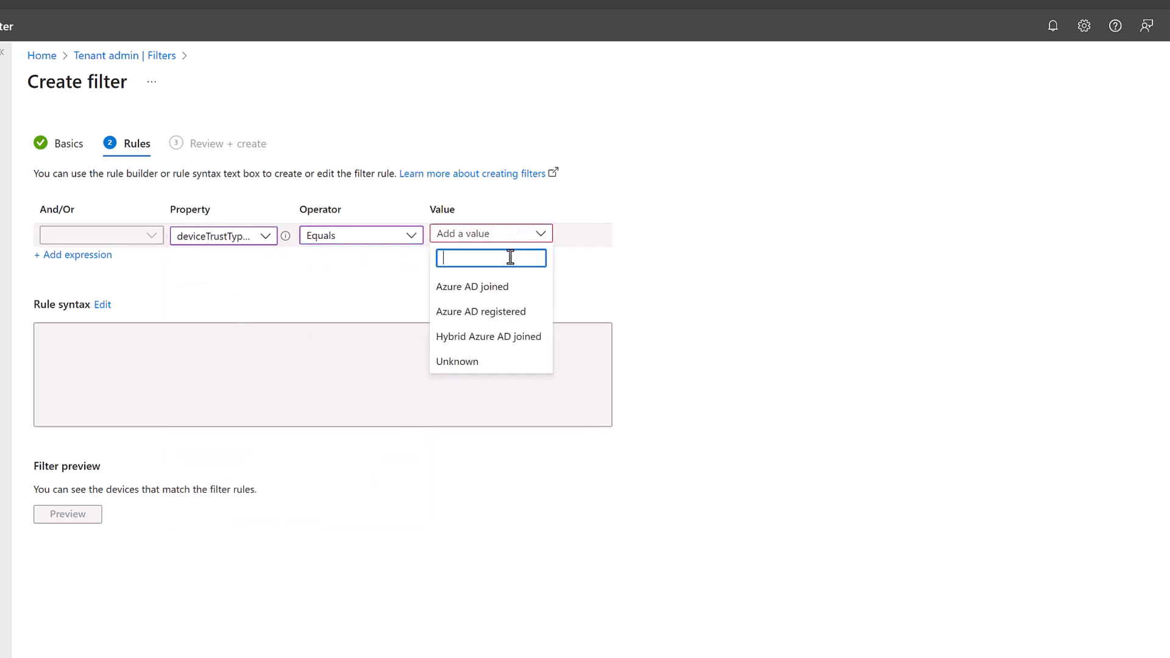
mouse_move(504, 292)
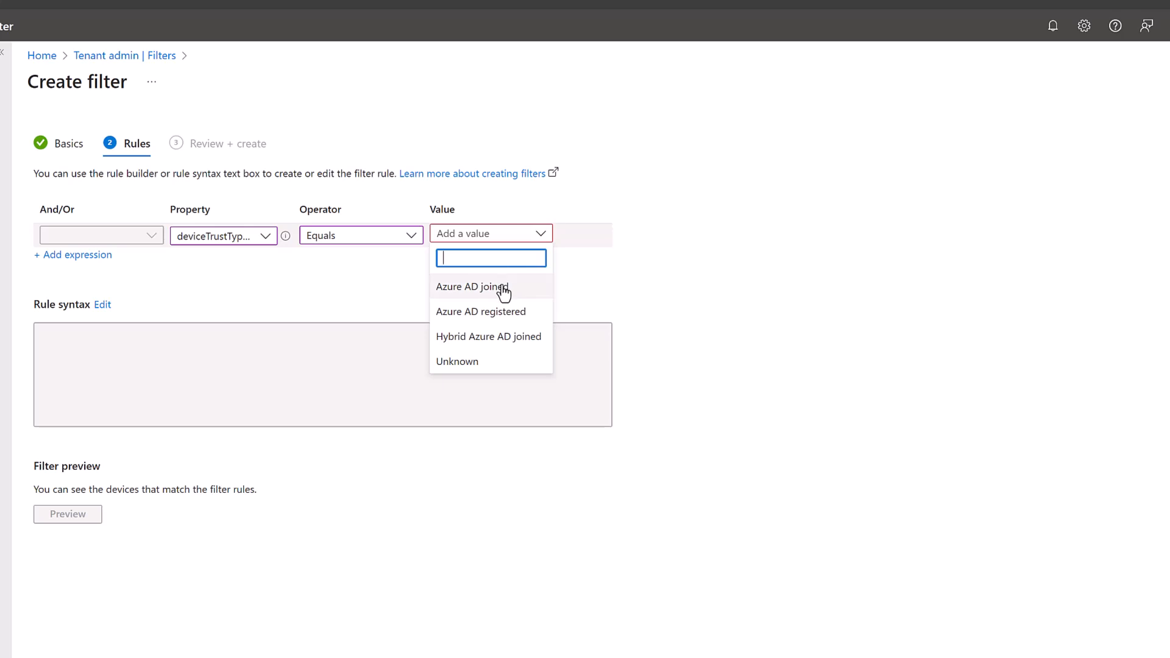
left_click(472, 286)
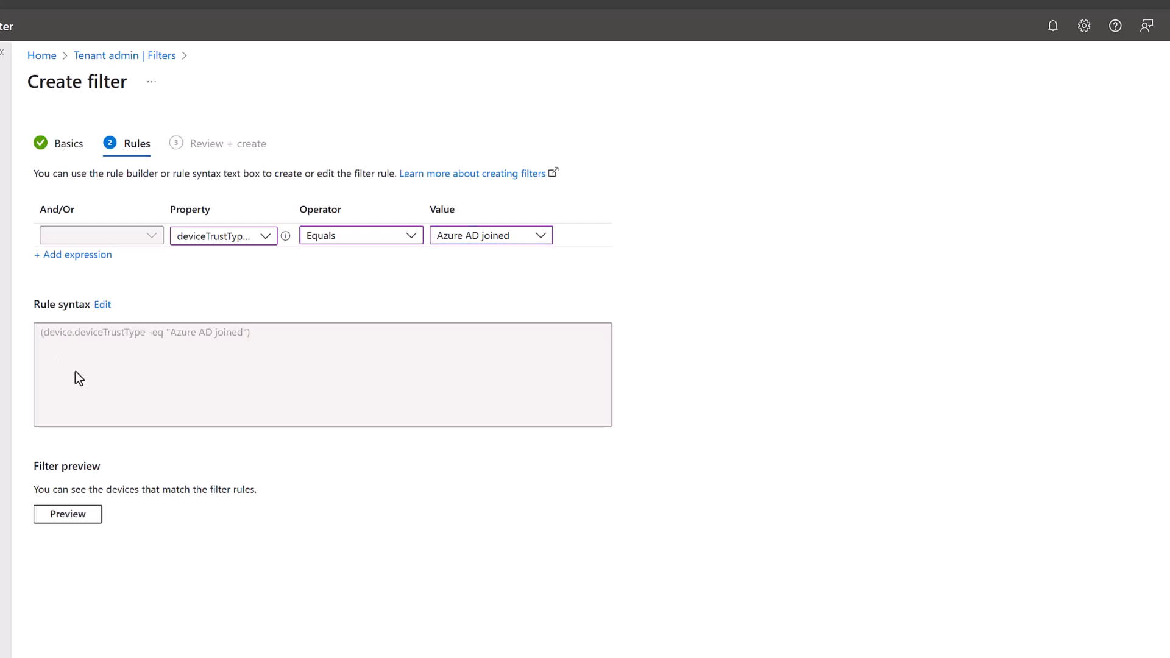
mouse_move(64, 350)
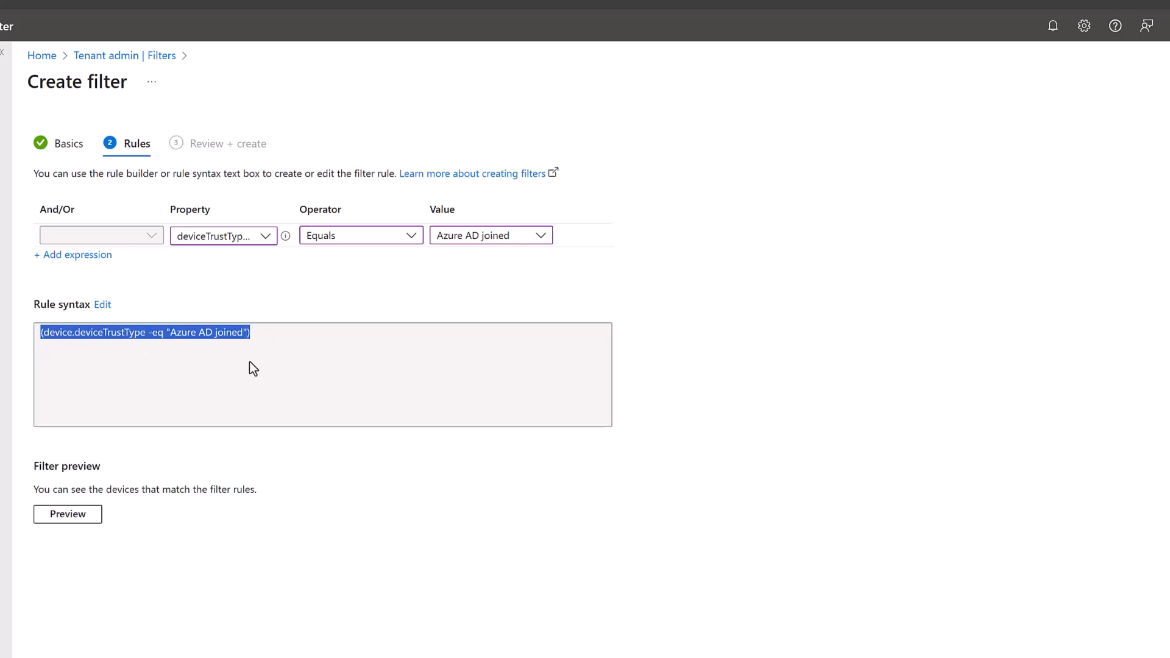
mouse_move(248, 472)
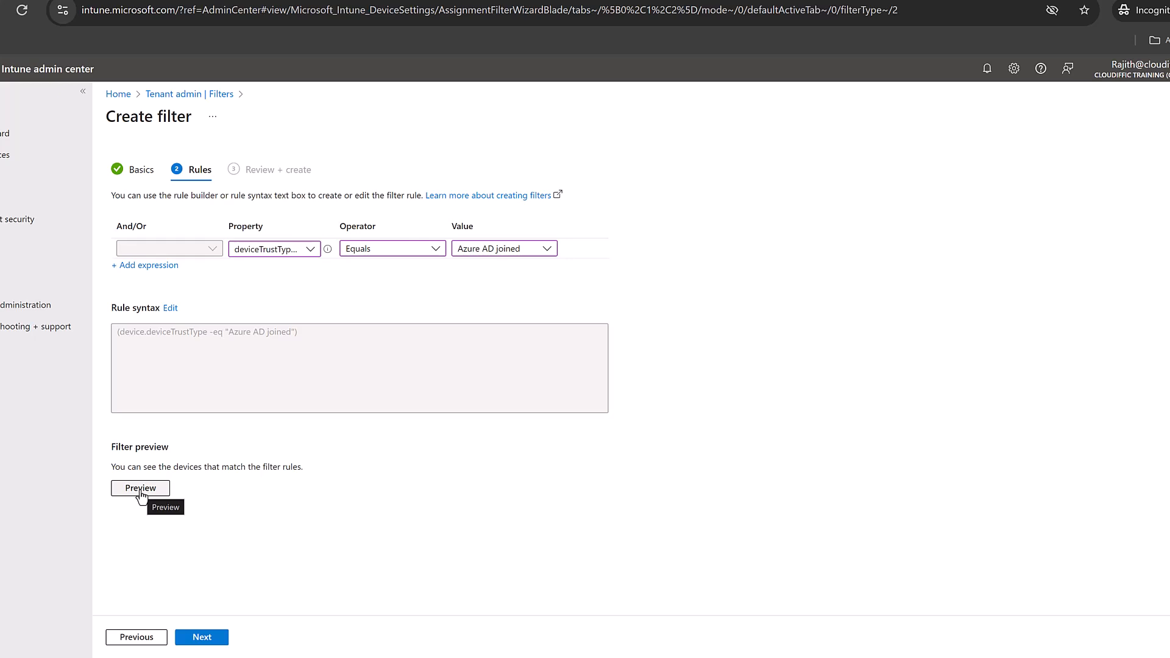
mouse_move(173, 345)
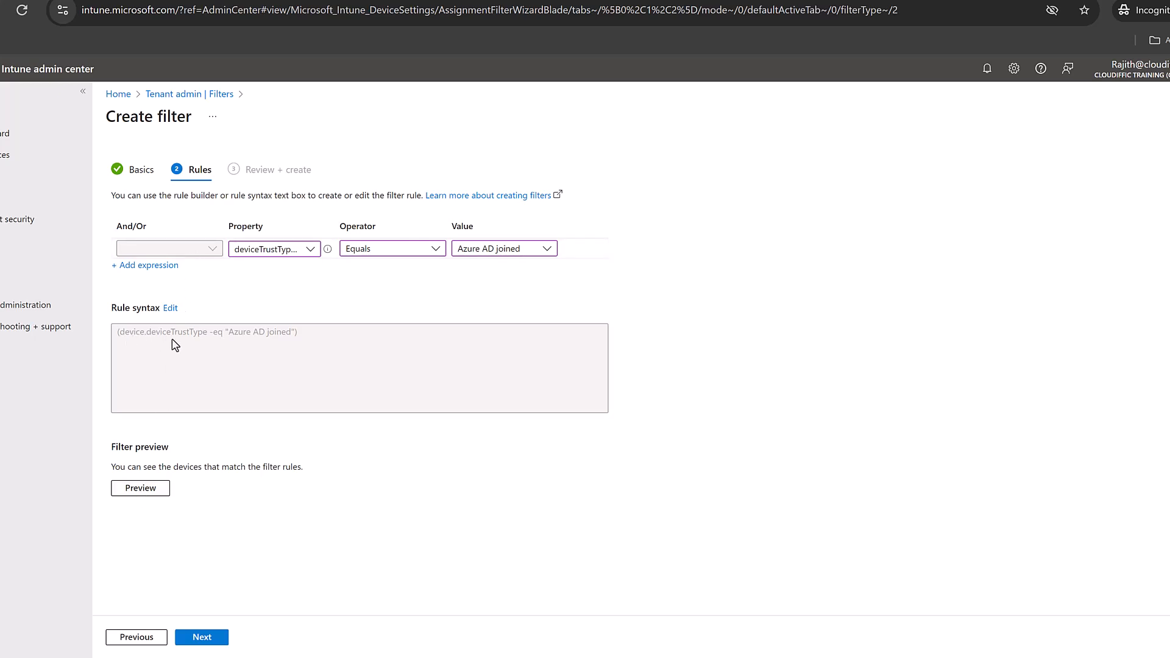
mouse_move(139, 488)
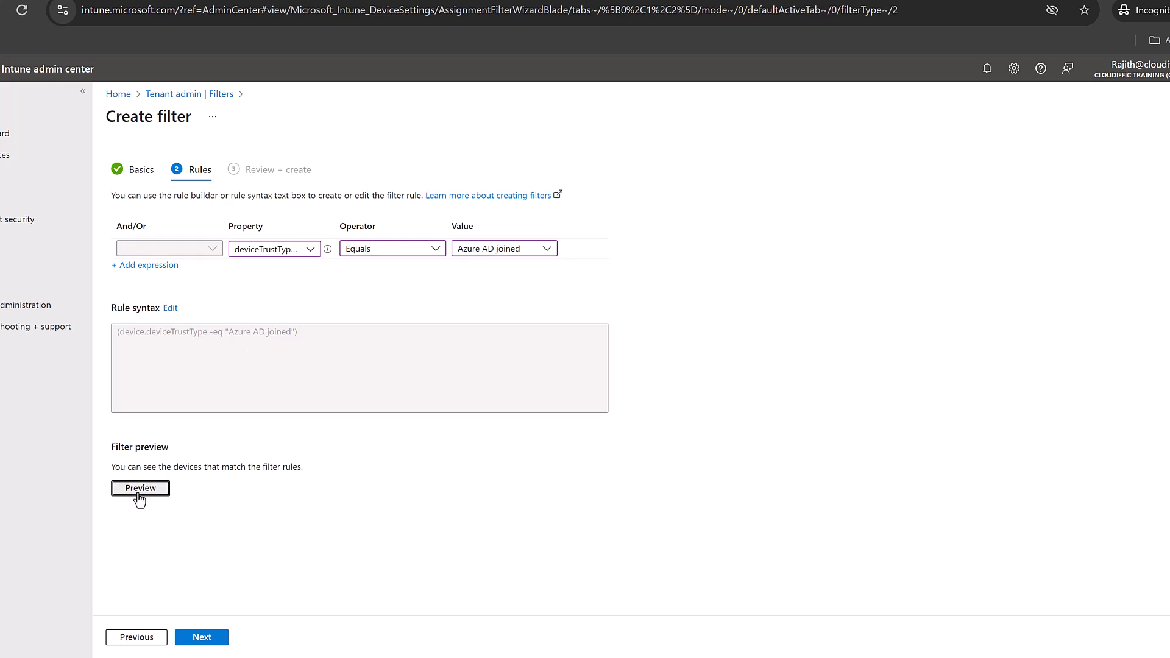
Preview the devices matching the join-type rule.
left_click(139, 488)
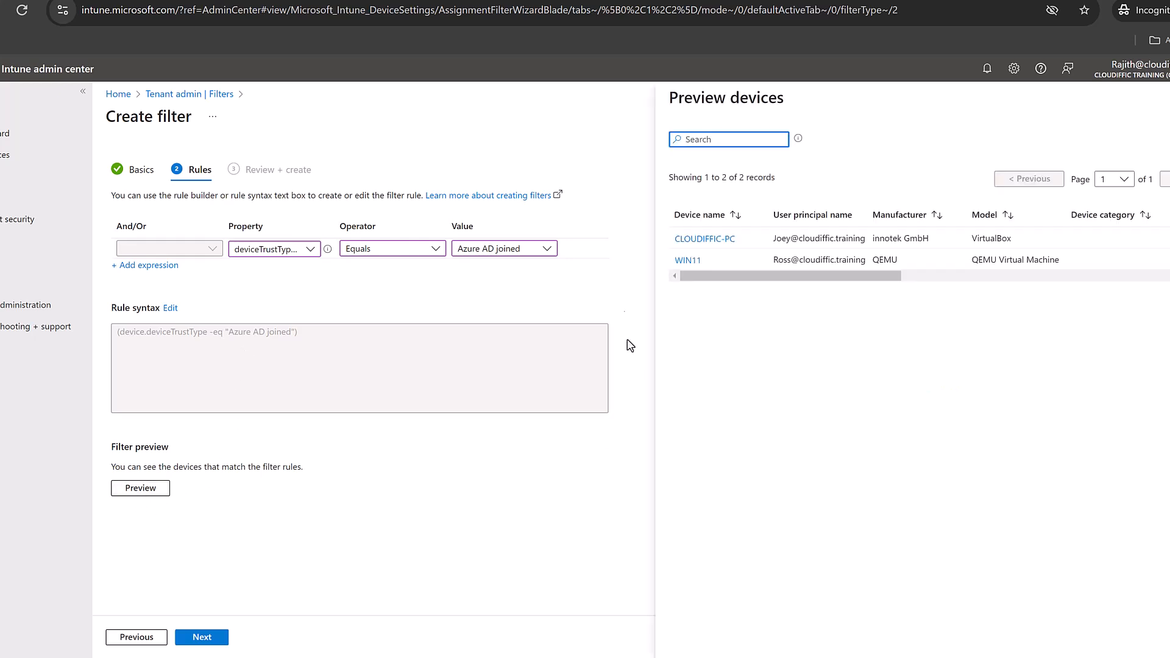
mouse_move(746, 296)
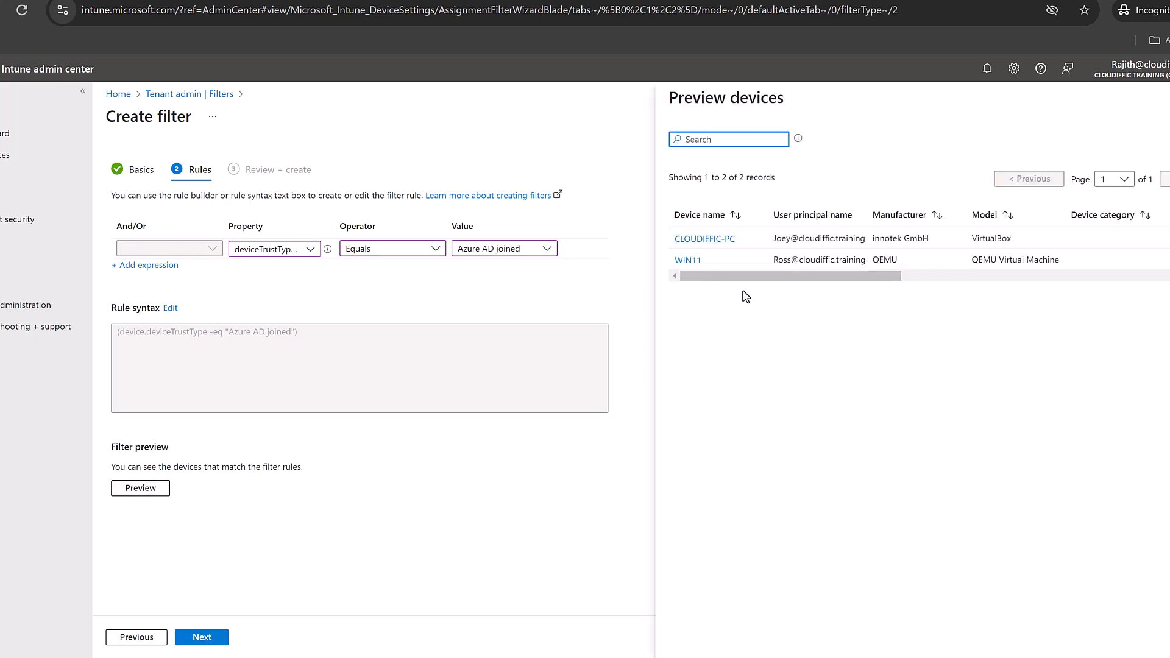
mouse_move(753, 290)
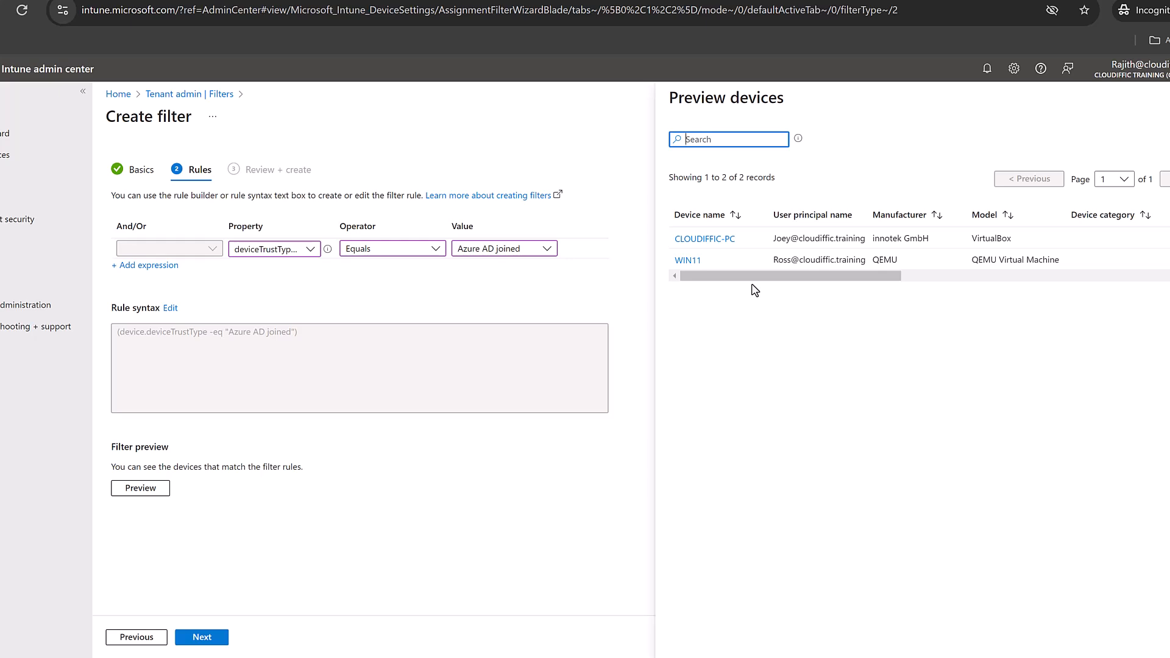
mouse_move(730, 222)
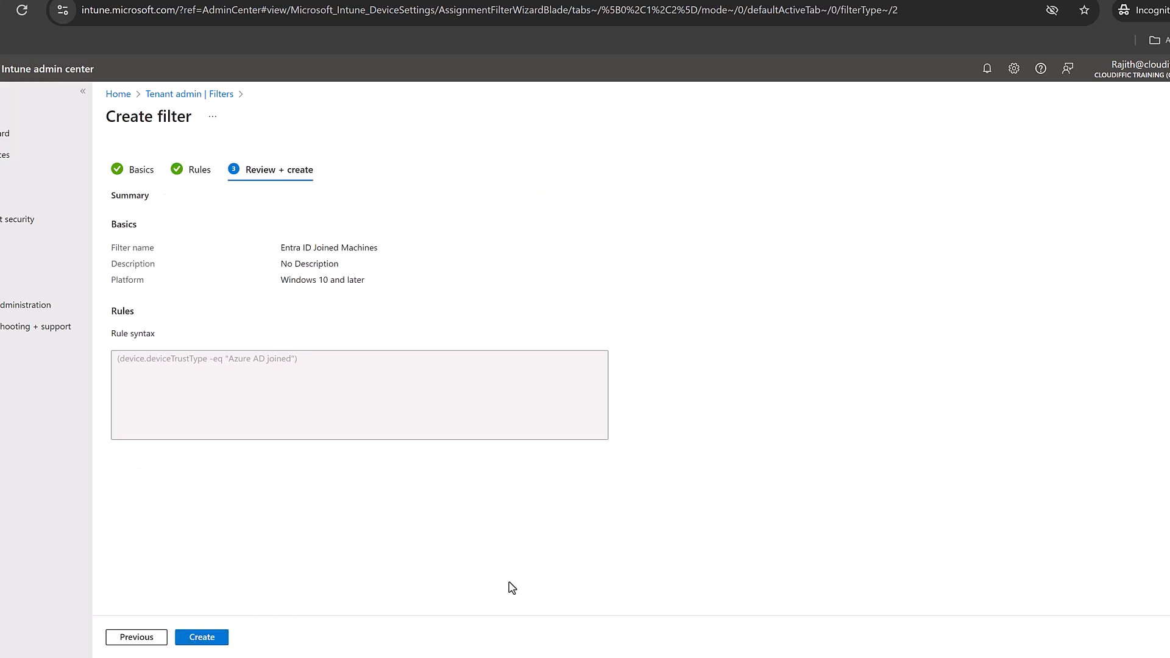
Create the Entra ID Joined Machines filter and begin another one.
left_click(201, 637)
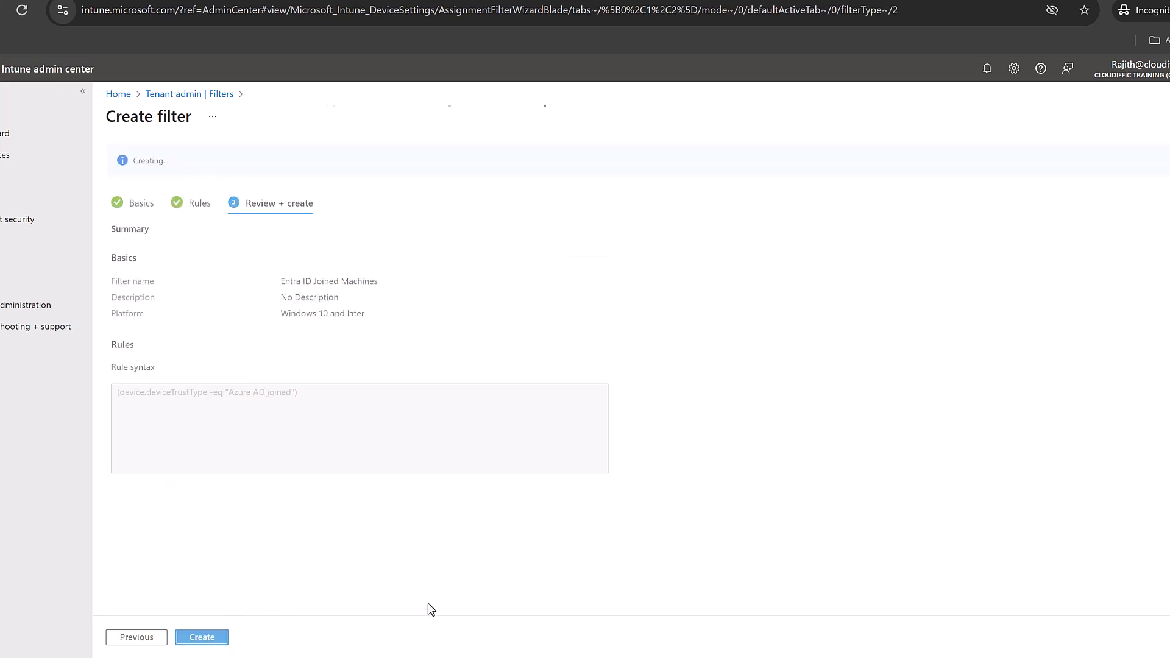
left_click(201, 637)
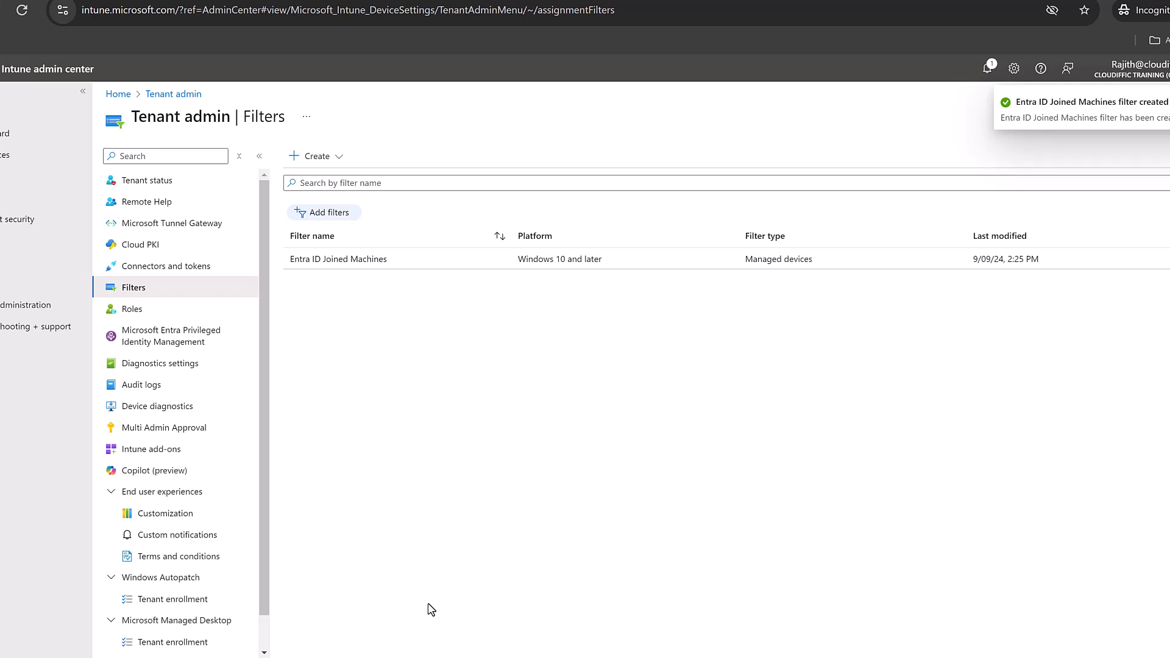
mouse_move(378, 263)
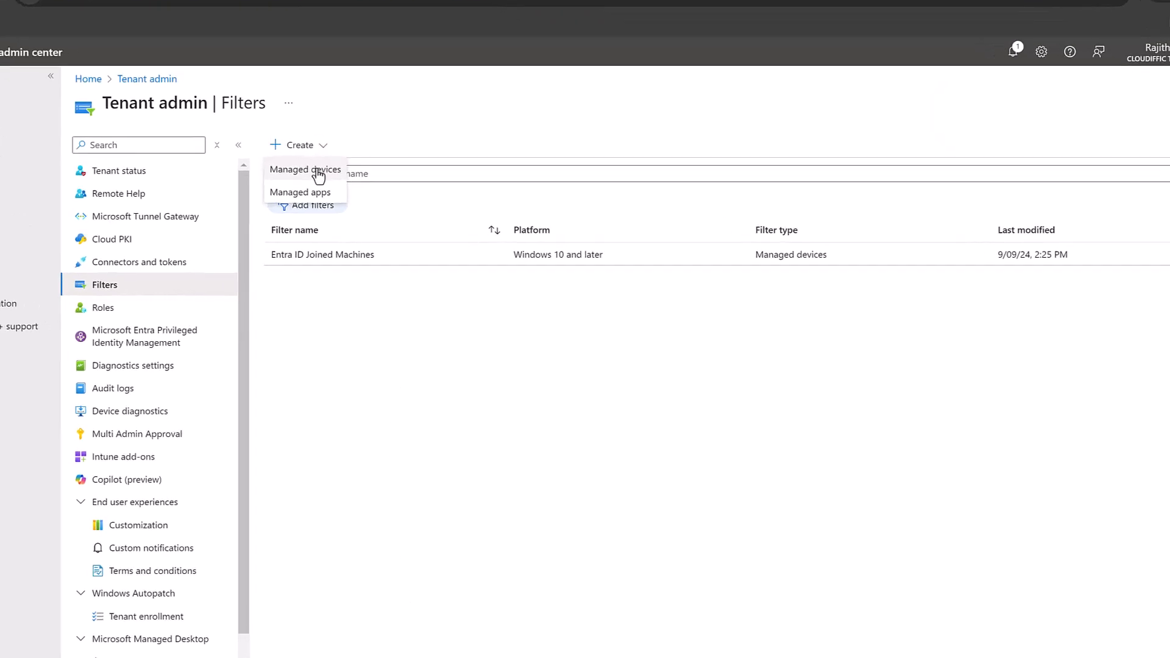
Start a managed-devices filter named 'Windows AMD64' for Windows 10 and later.
left_click(305, 169)
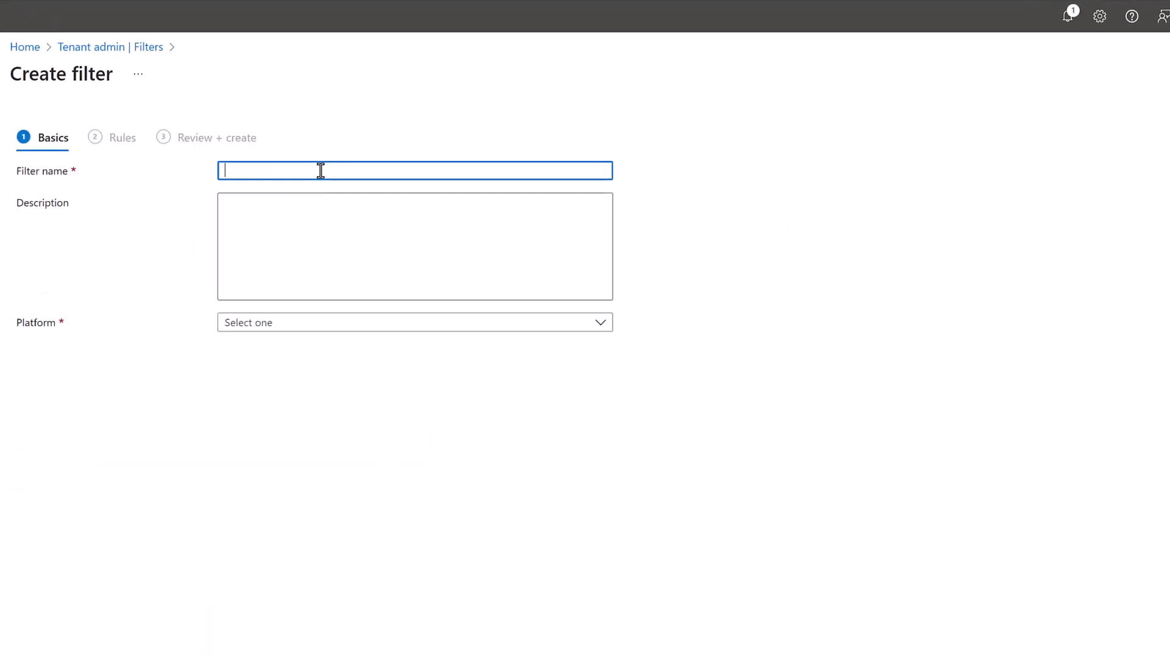
type("Windows")
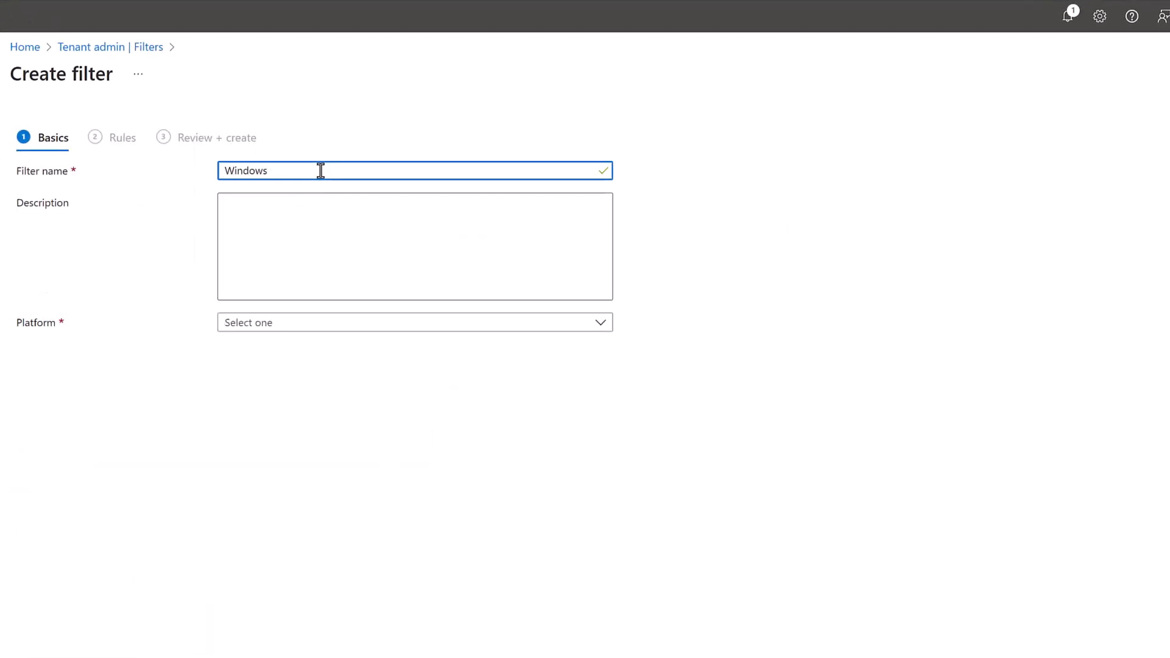
type("AMD6")
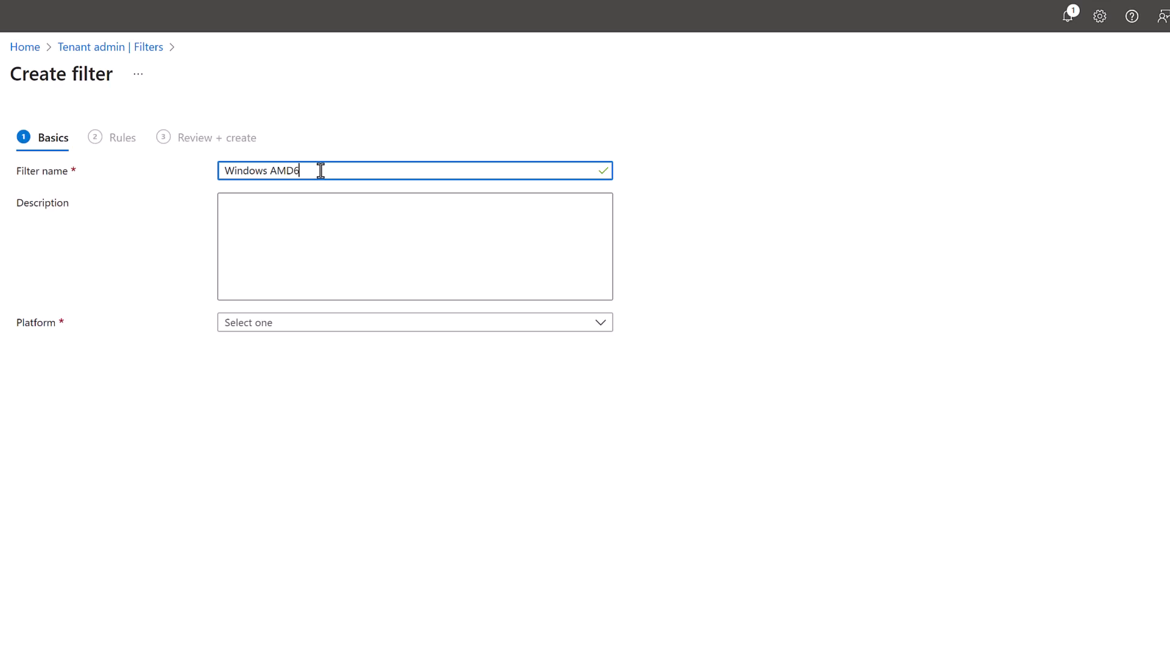
type("4")
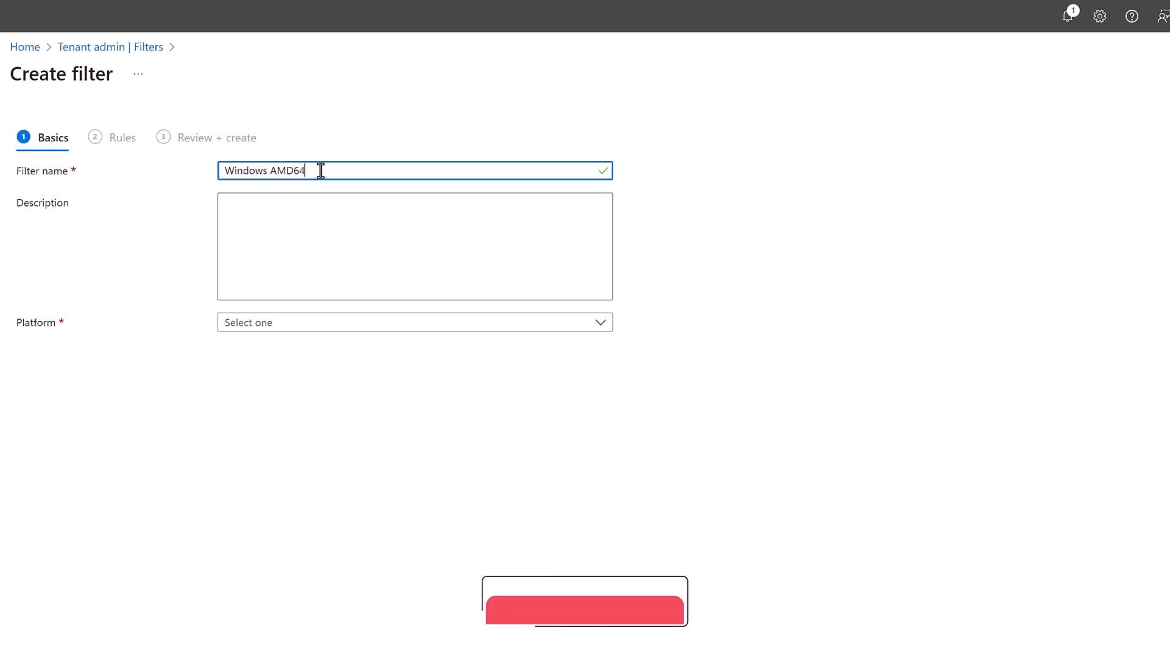
left_click(414, 322)
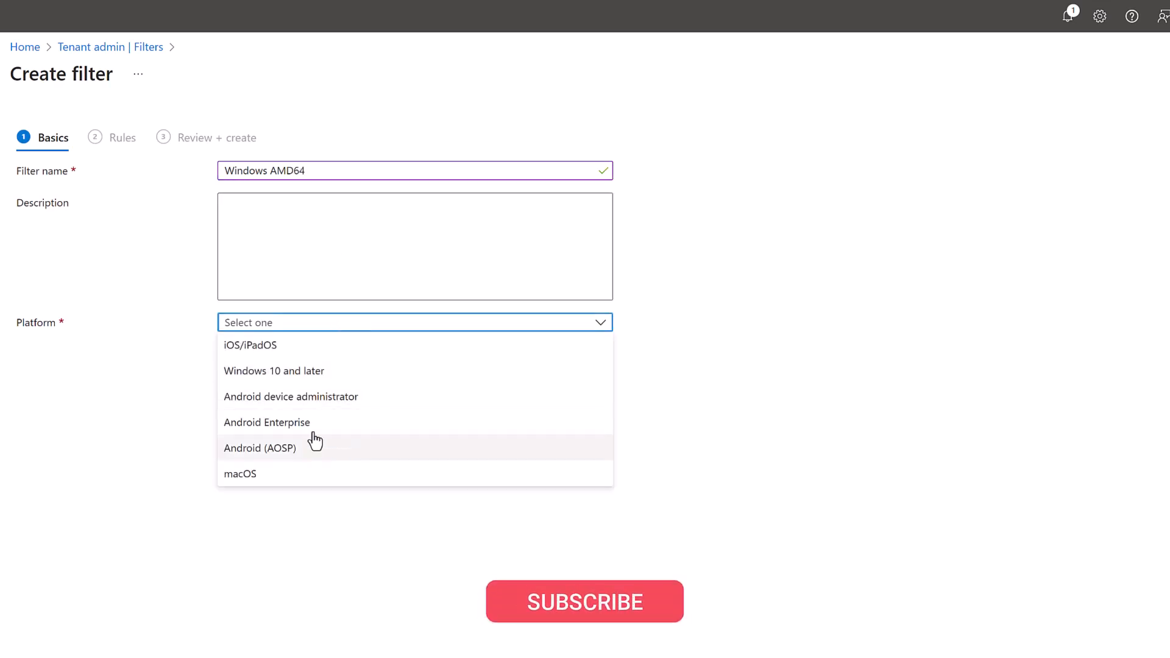
left_click(275, 370)
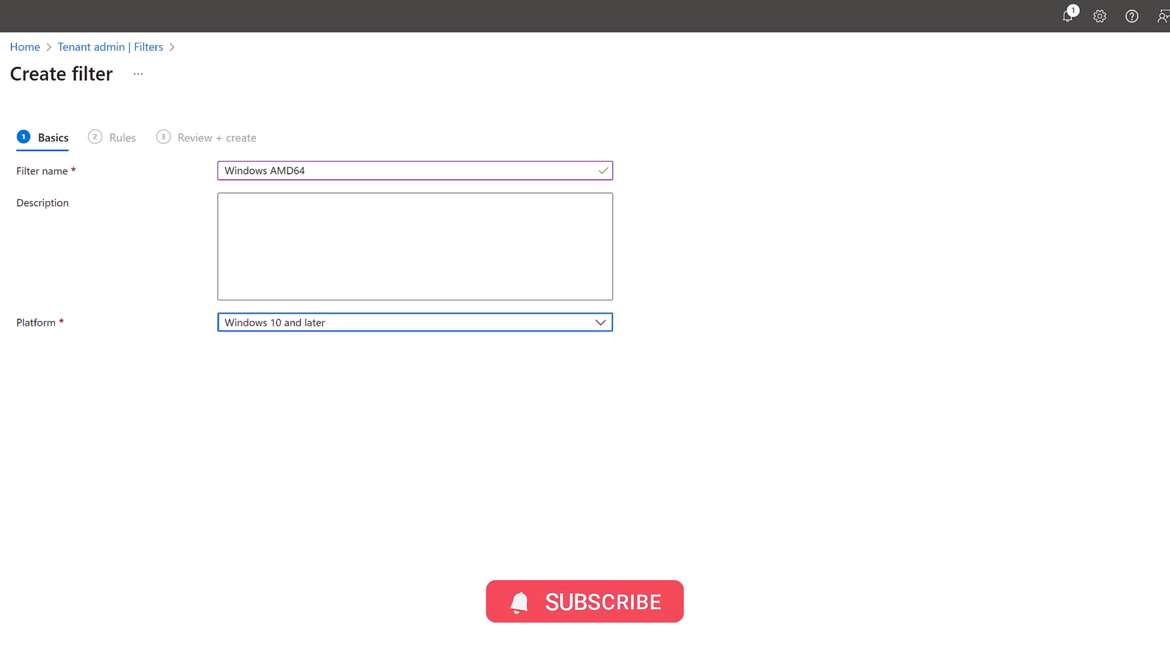
Add the rule cpuArchitecture Equals amd64 and select the generated rule syntax.
left_click(211, 233)
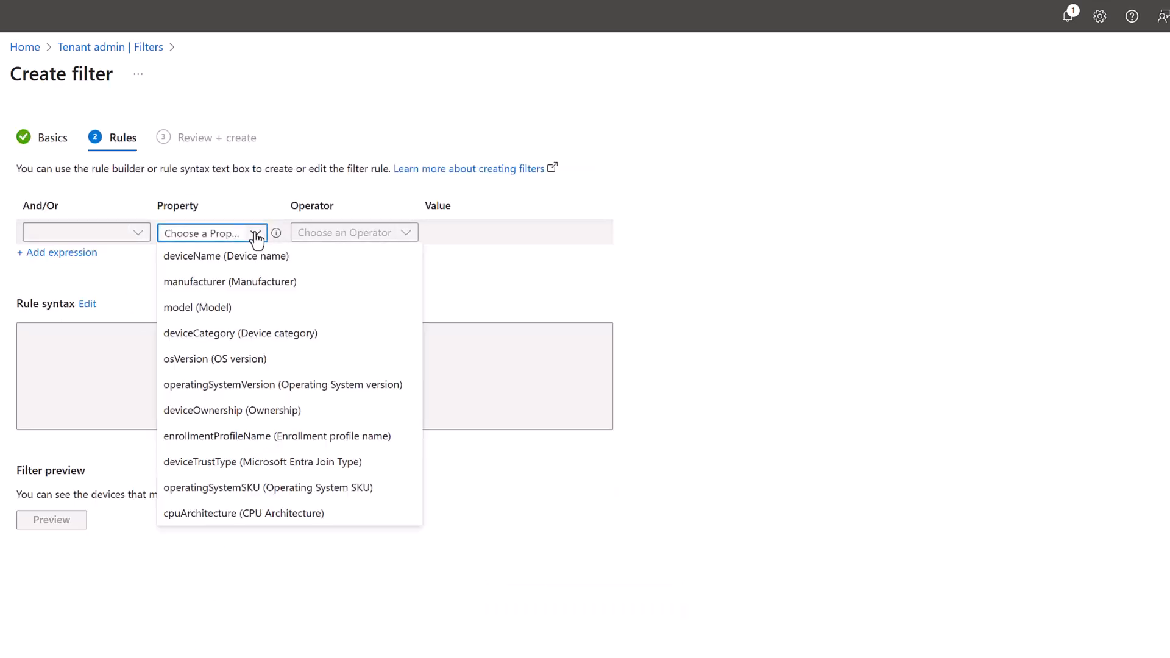
left_click(244, 514)
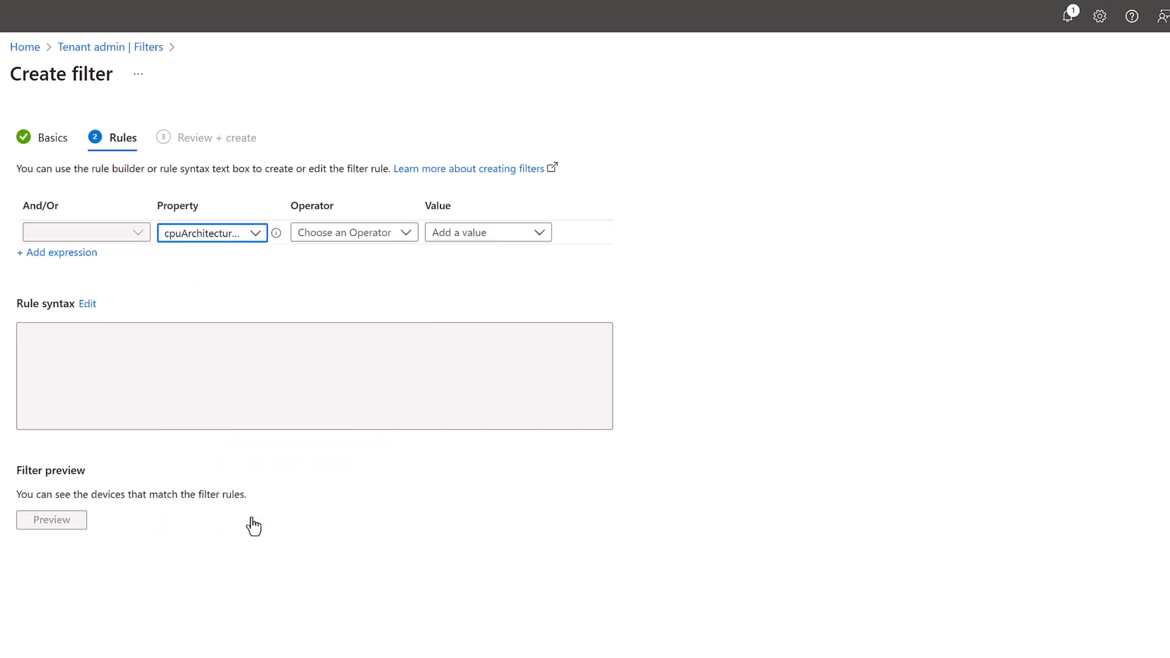
left_click(353, 232)
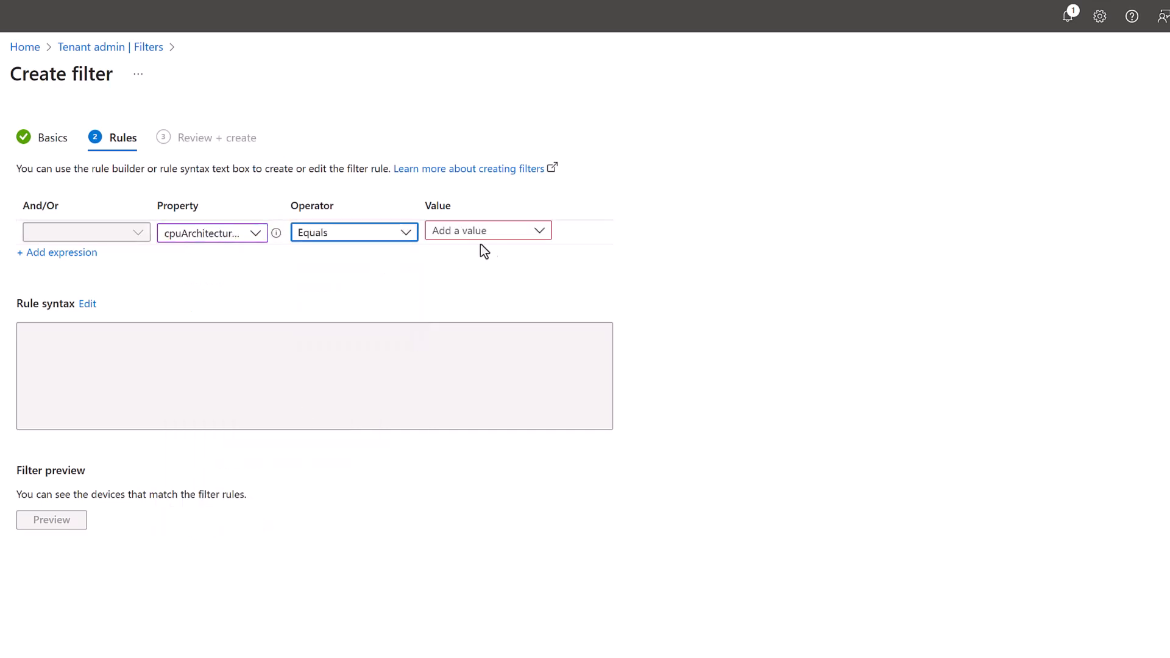
left_click(487, 232)
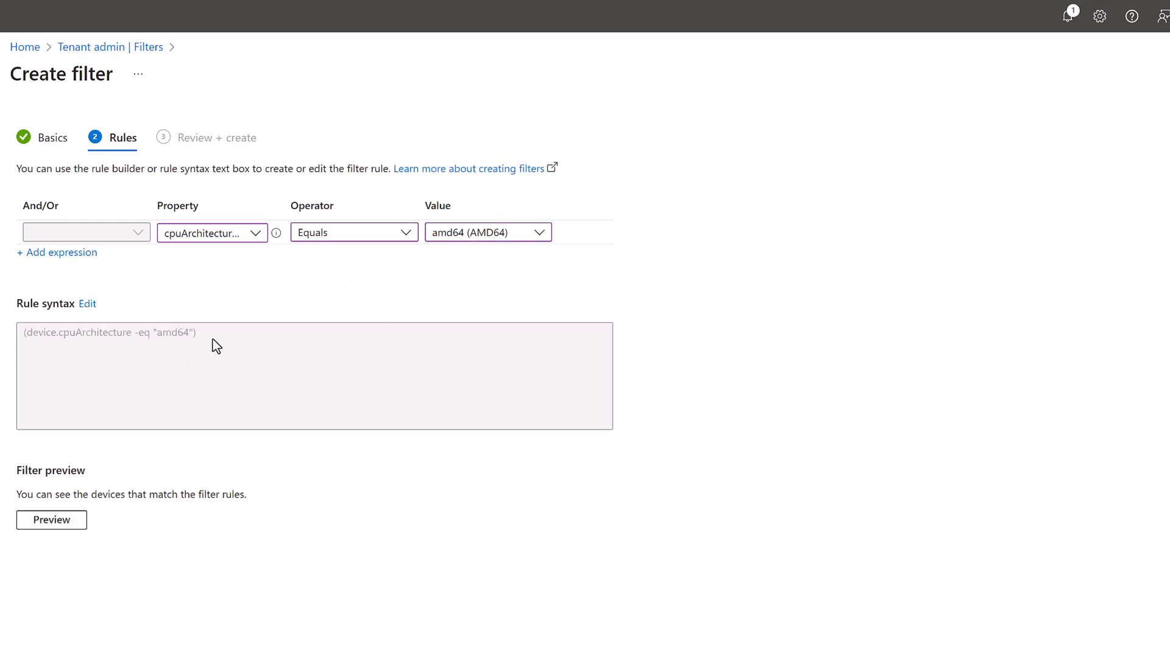
triple_click(110, 332)
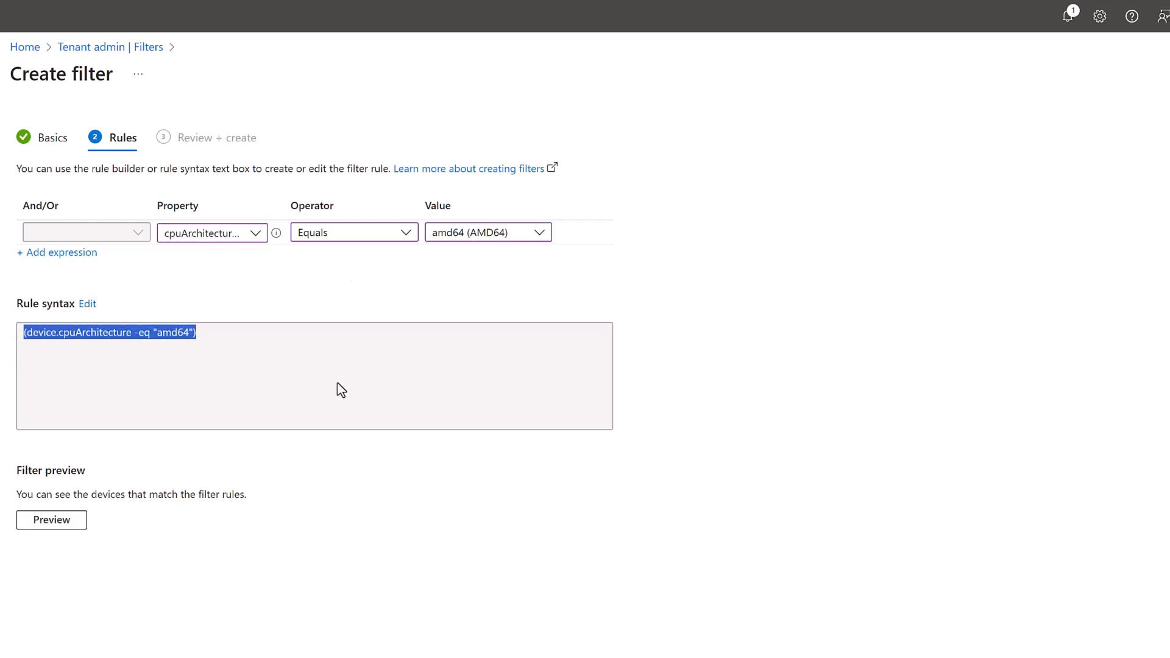
mouse_move(226, 518)
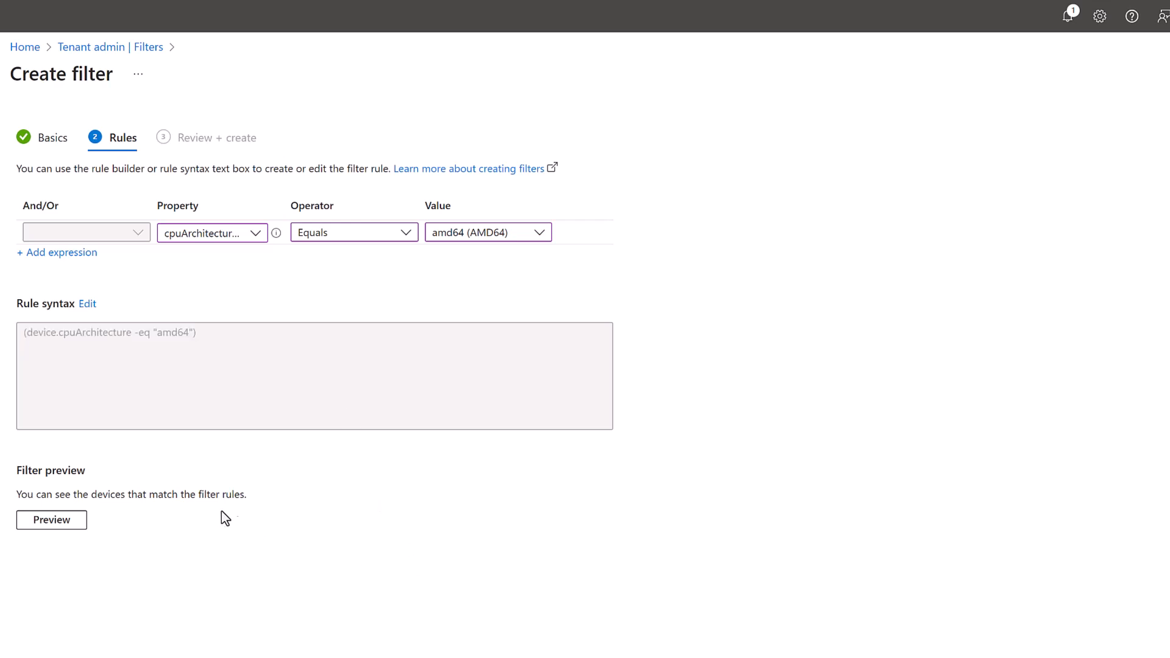
left_click(51, 520)
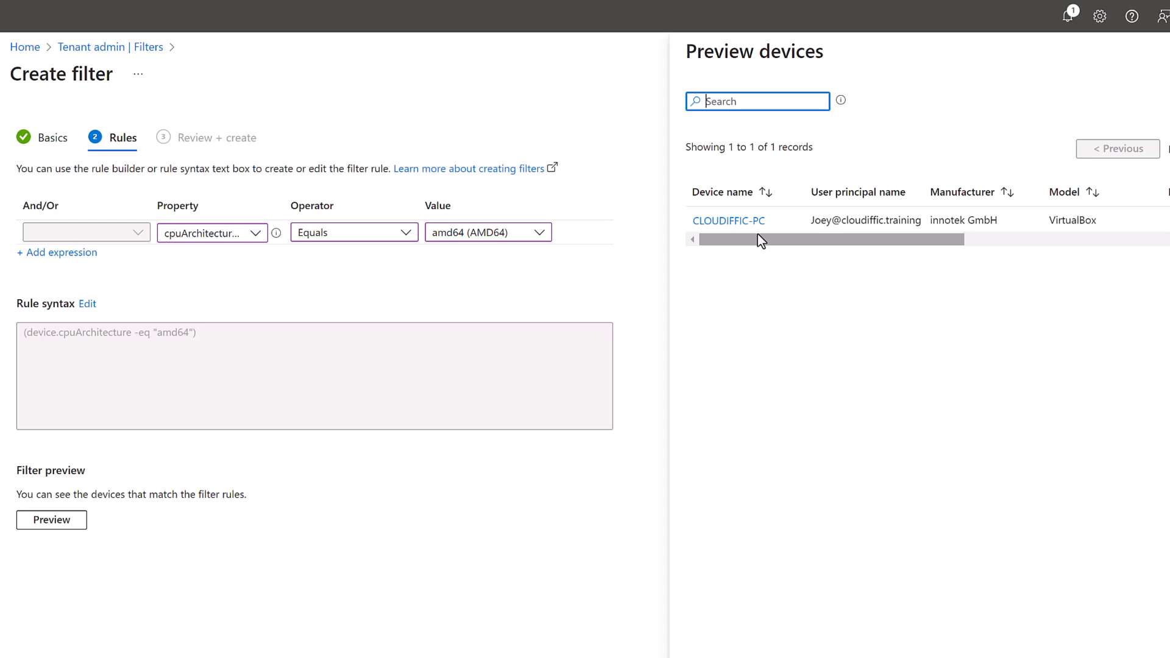
mouse_move(1065, 80)
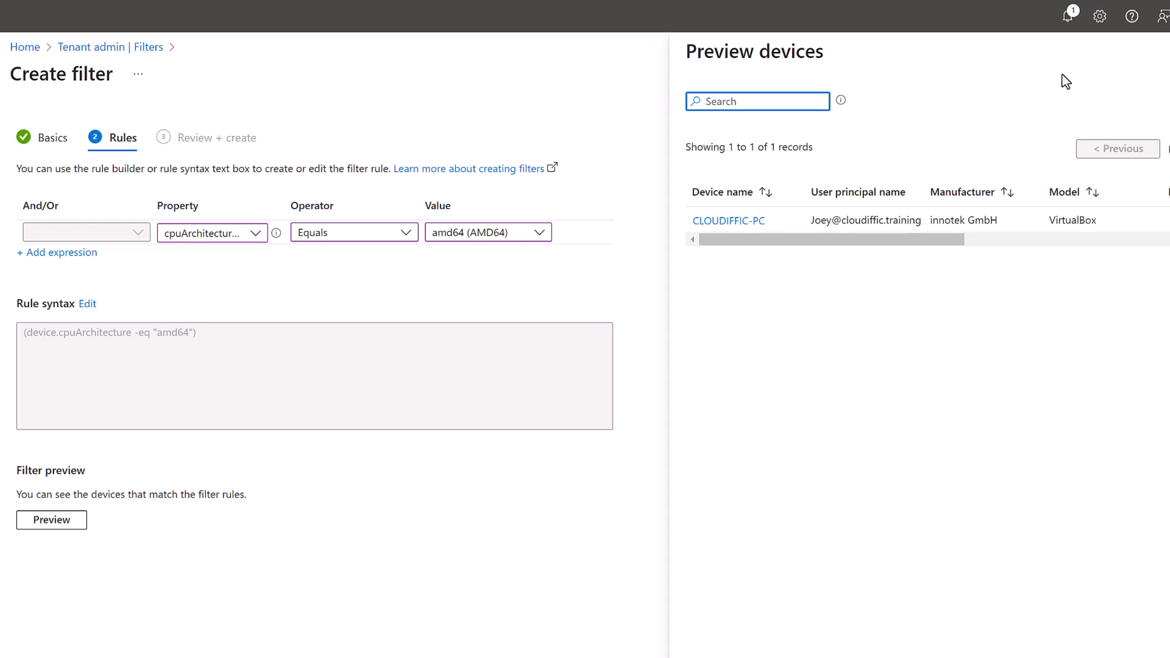
mouse_move(990, 367)
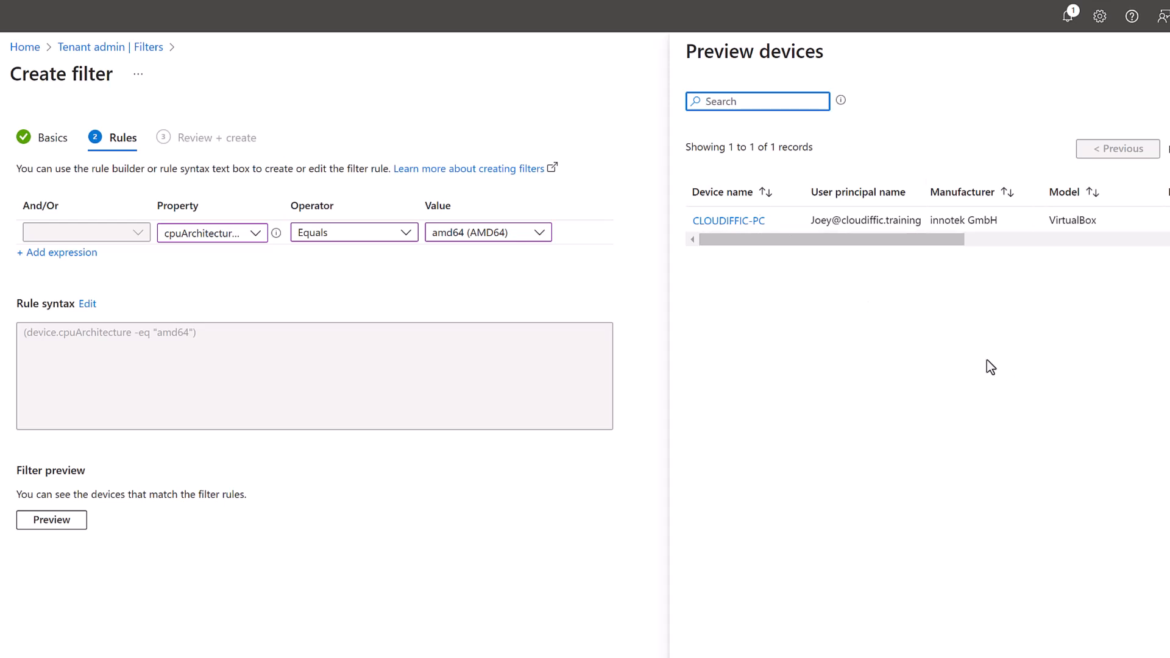
left_click(51, 519)
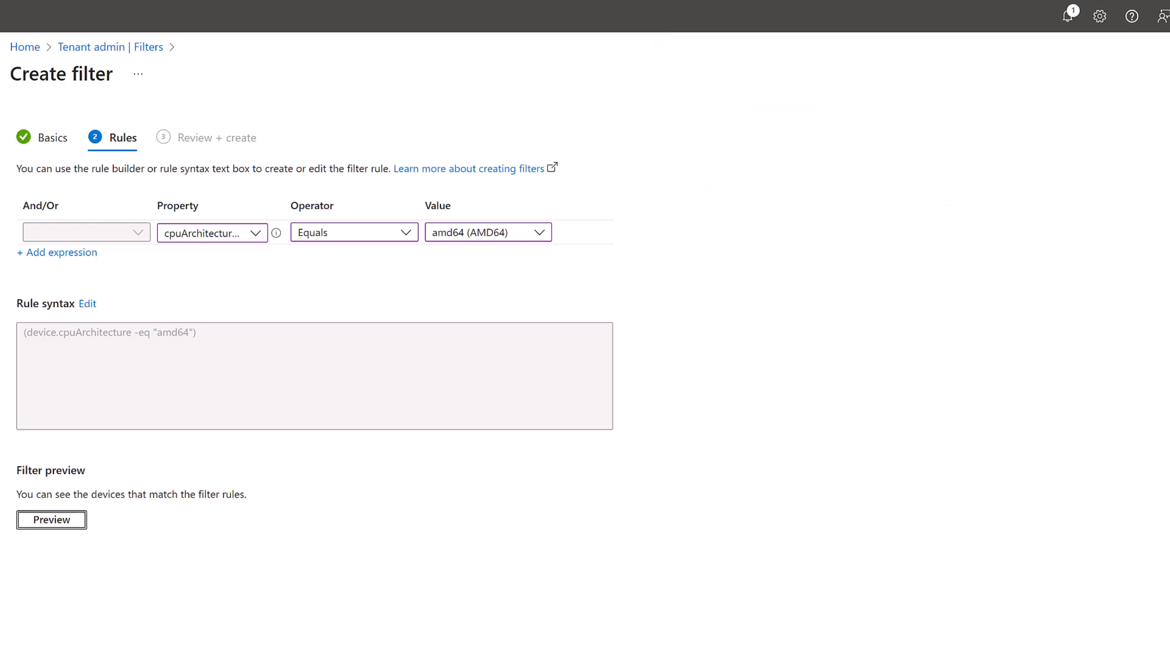
Proceed to review and create the Windows AMD64 filter.
left_click(217, 138)
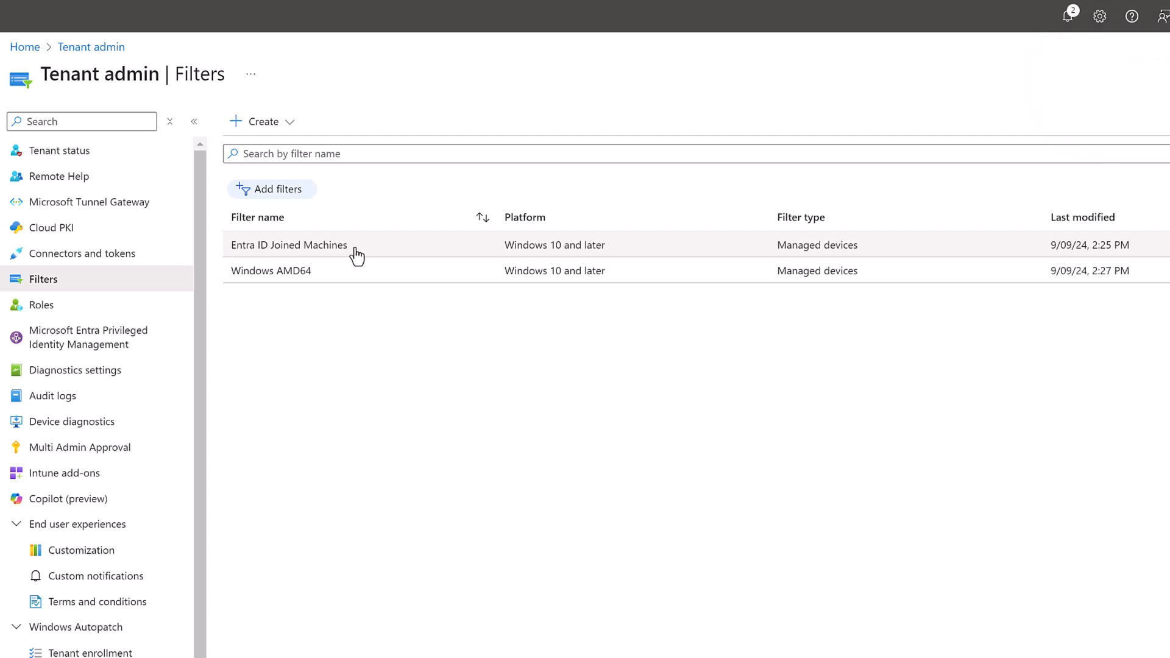
mouse_move(303, 282)
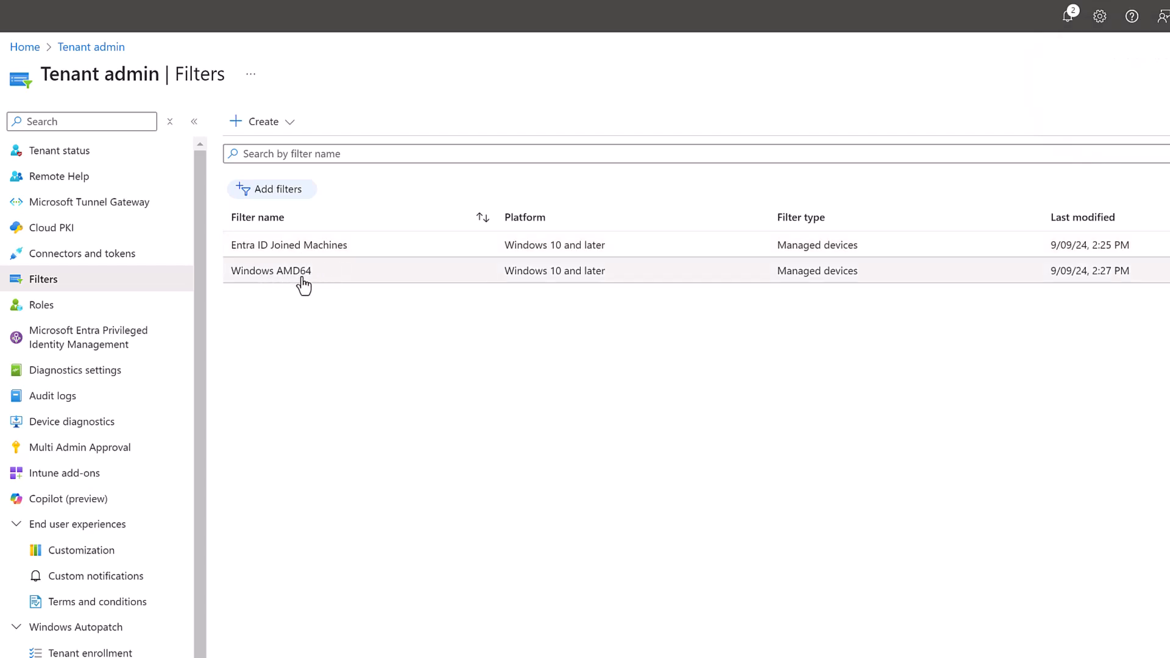
mouse_move(332, 363)
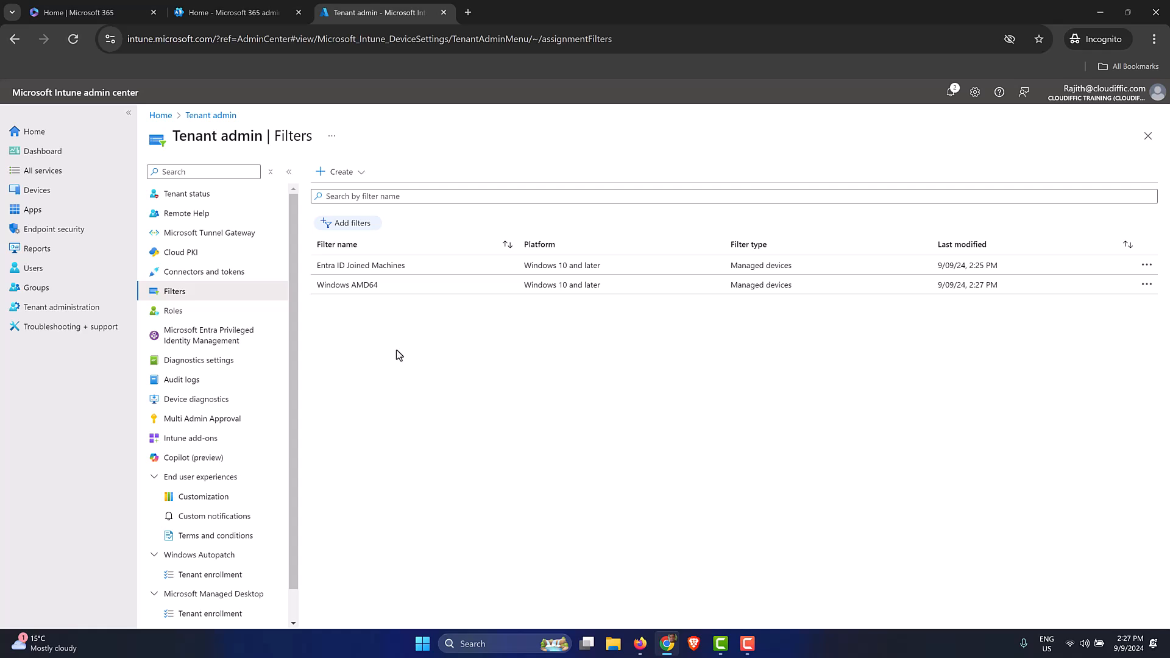
mouse_move(367, 277)
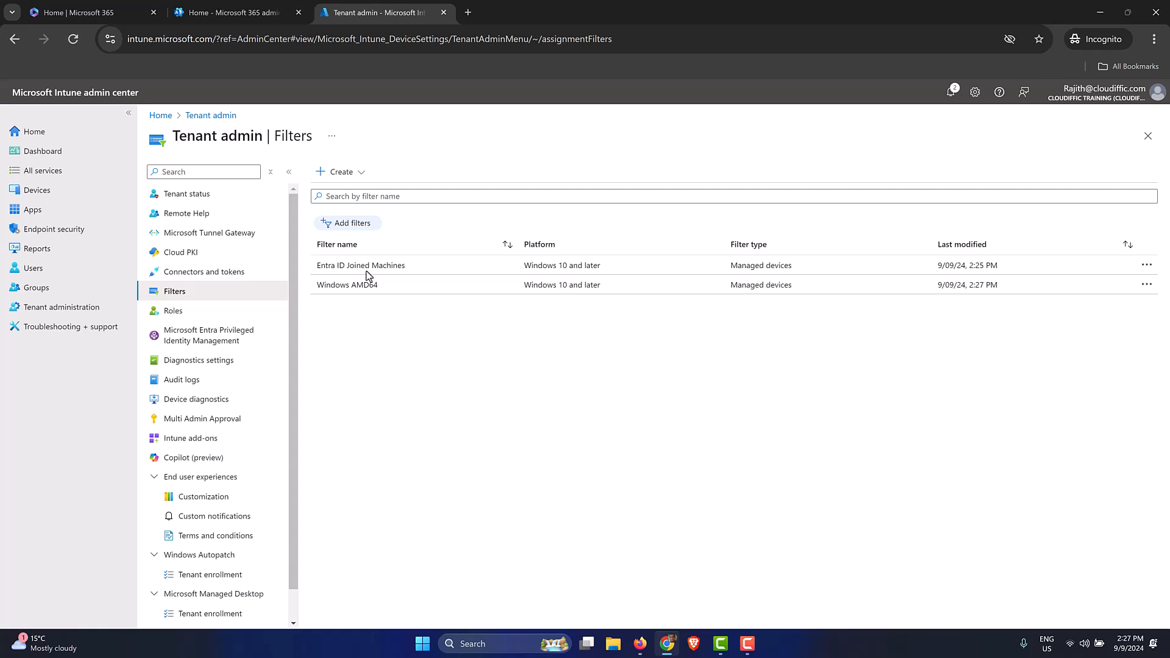
Go to Devices > Windows > Configuration to list the Windows policies.
left_click(37, 190)
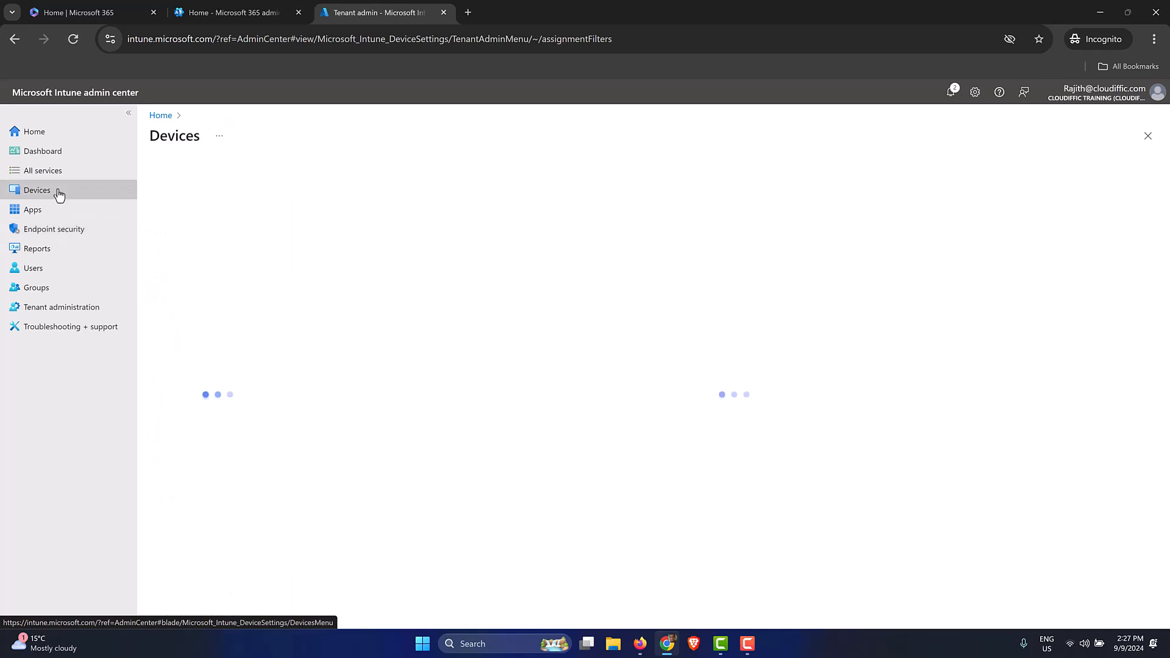
left_click(37, 191)
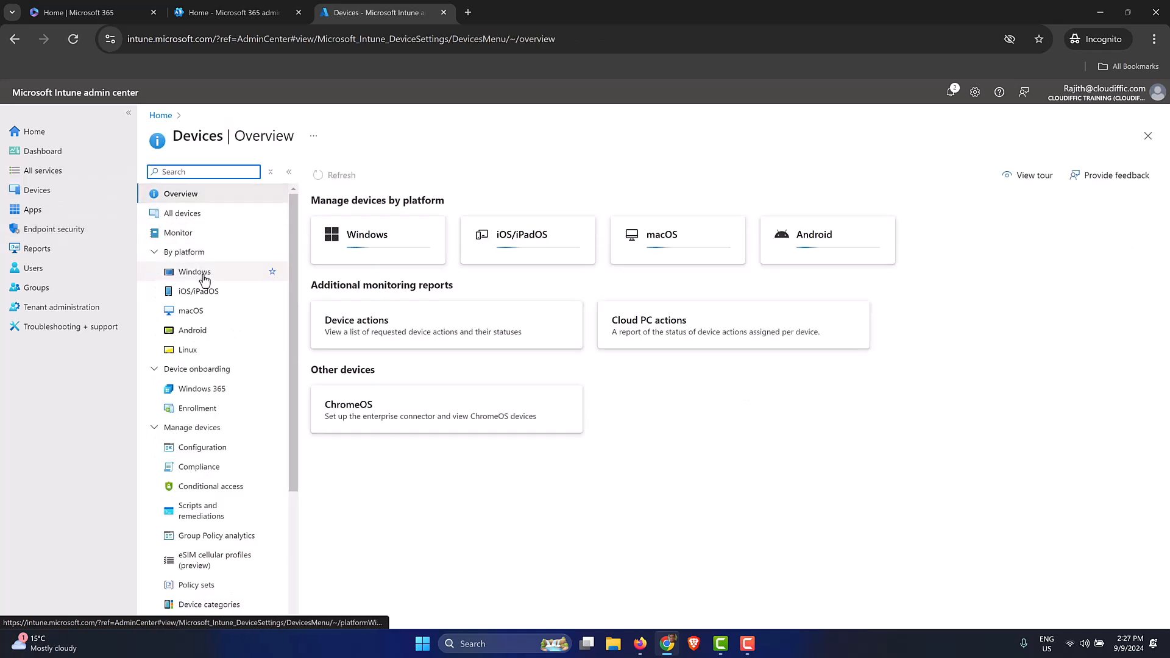
left_click(194, 271)
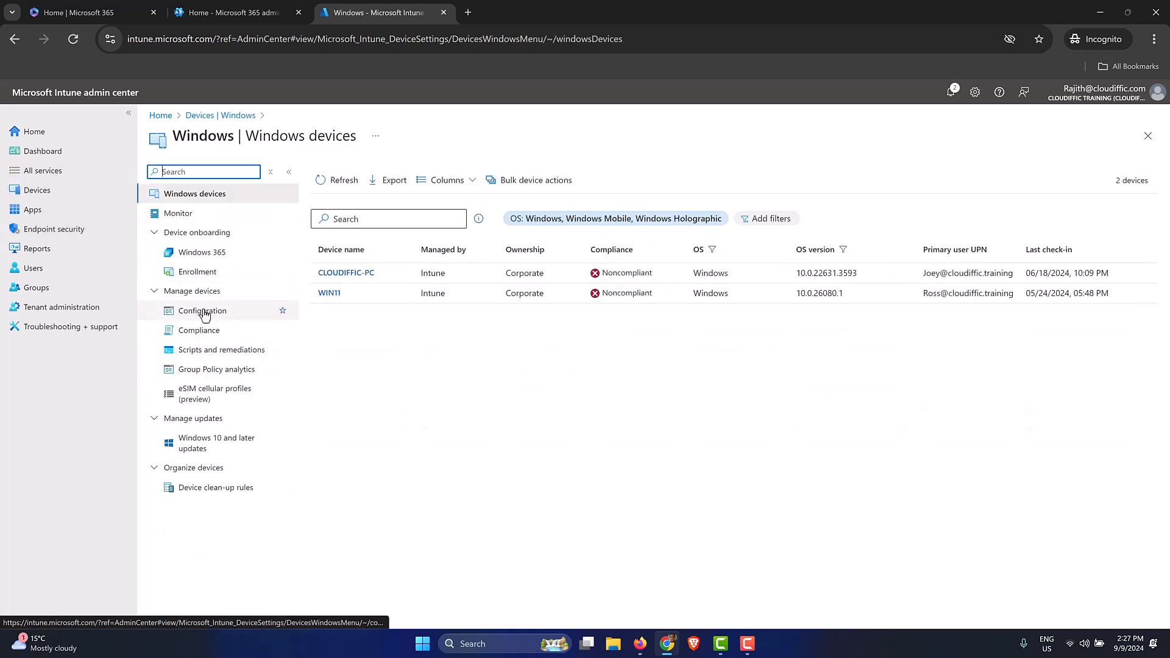
left_click(203, 311)
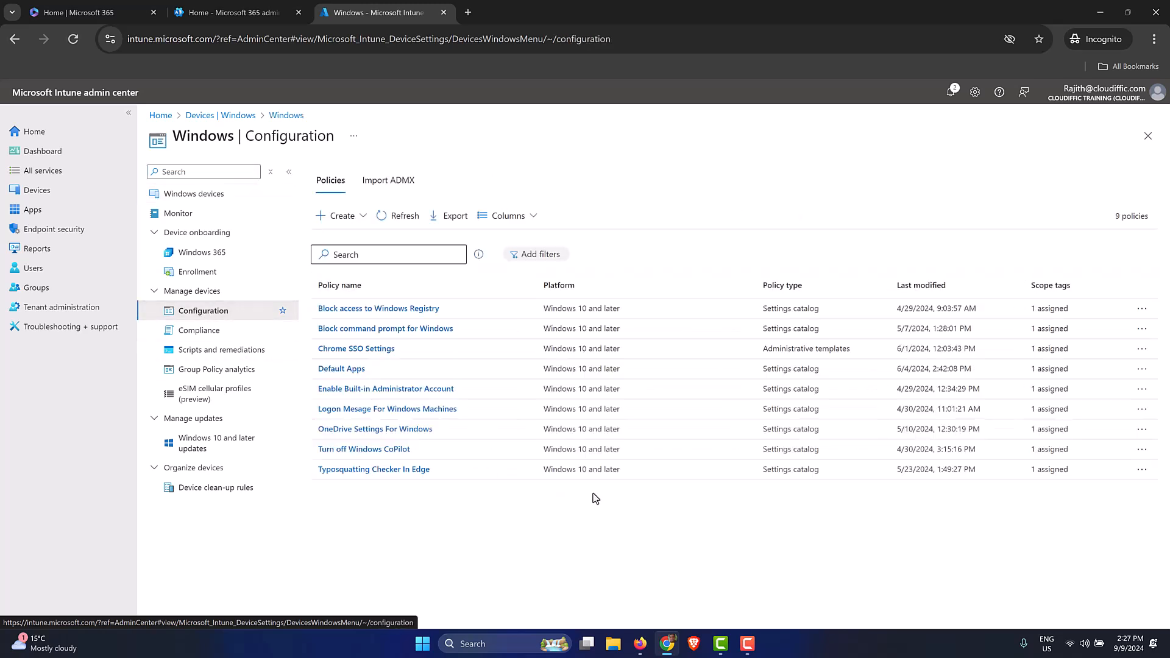
mouse_move(614, 534)
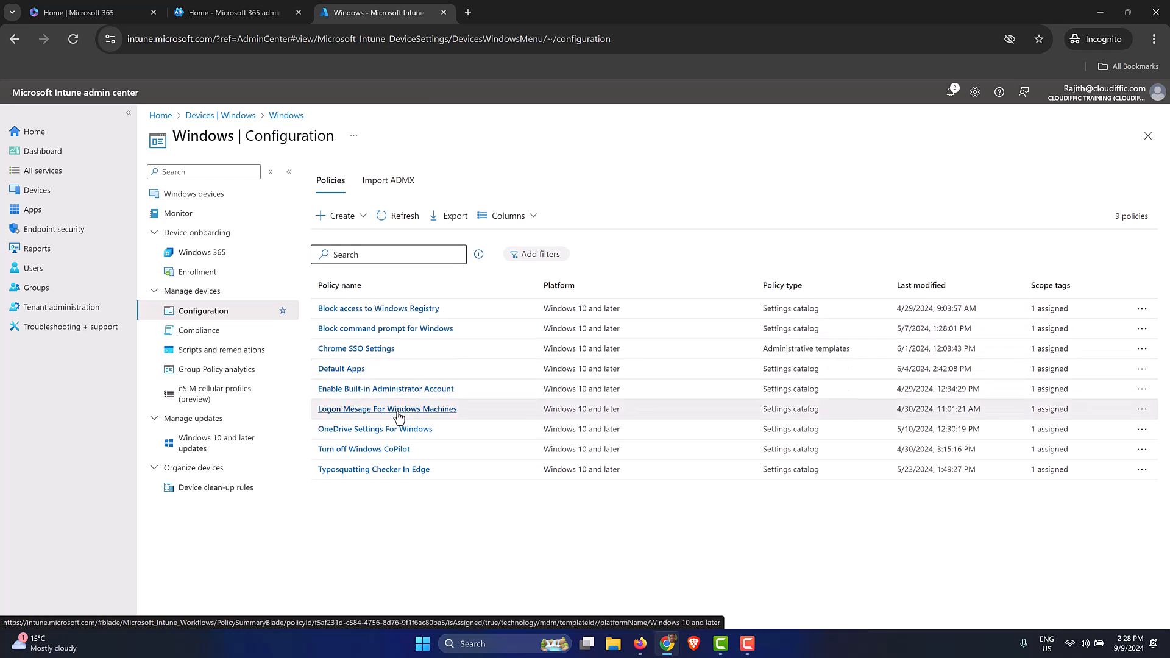
Edit the assignments of the 'Logon Mesage For Windows Machines' profile.
left_click(386, 410)
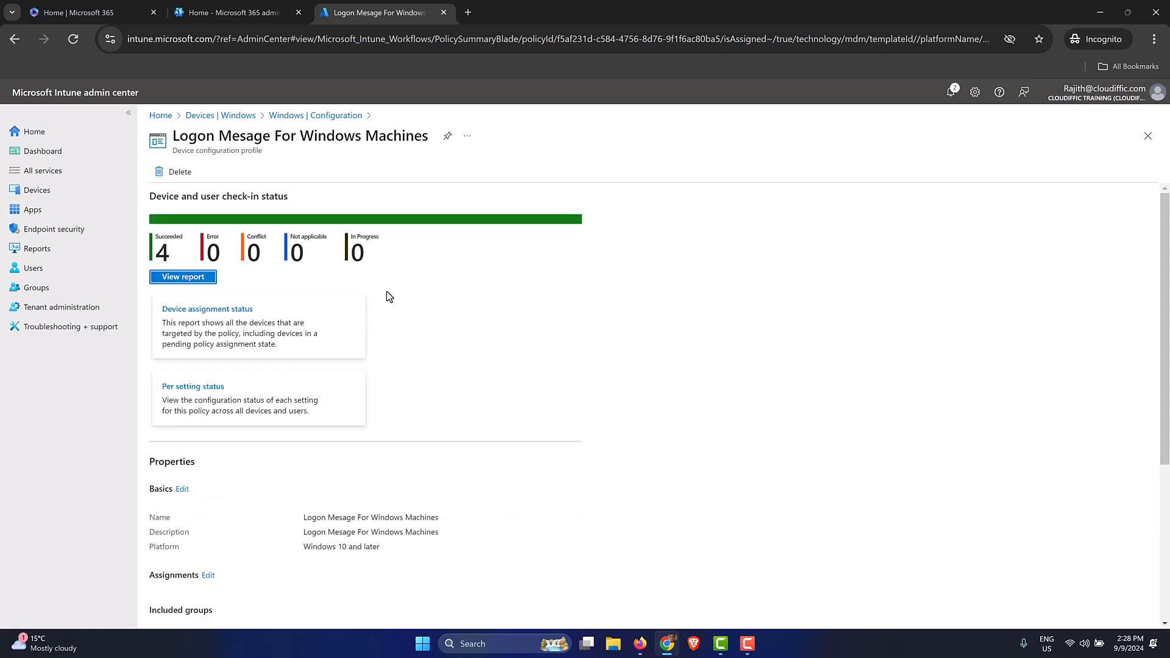
mouse_move(462, 305)
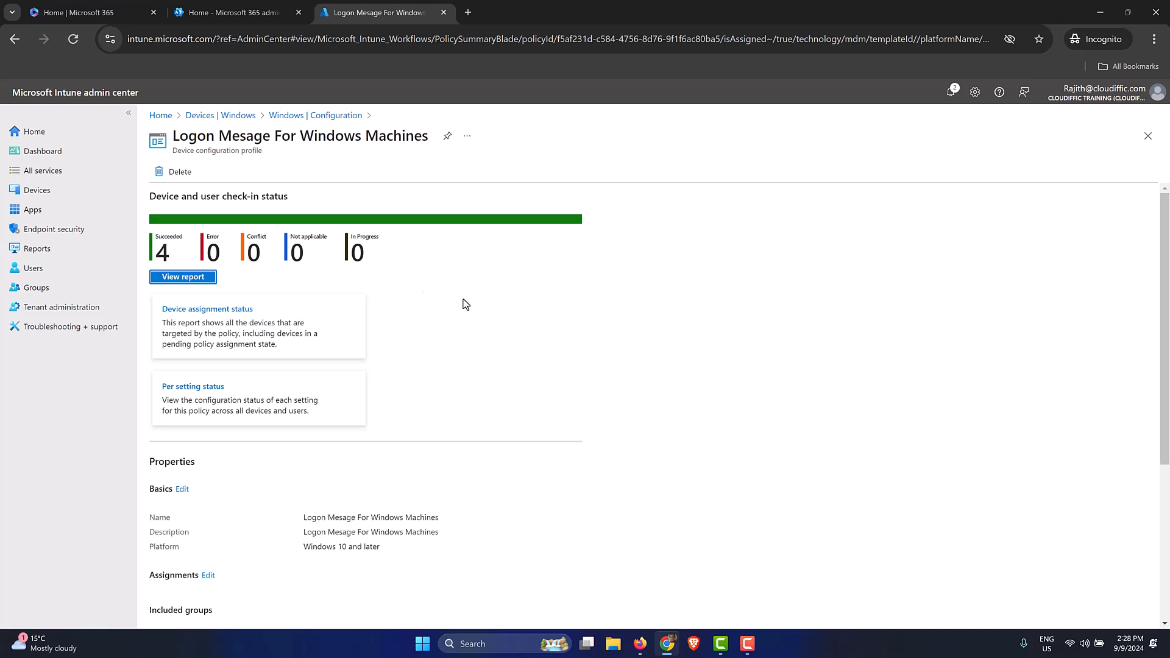
mouse_move(523, 359)
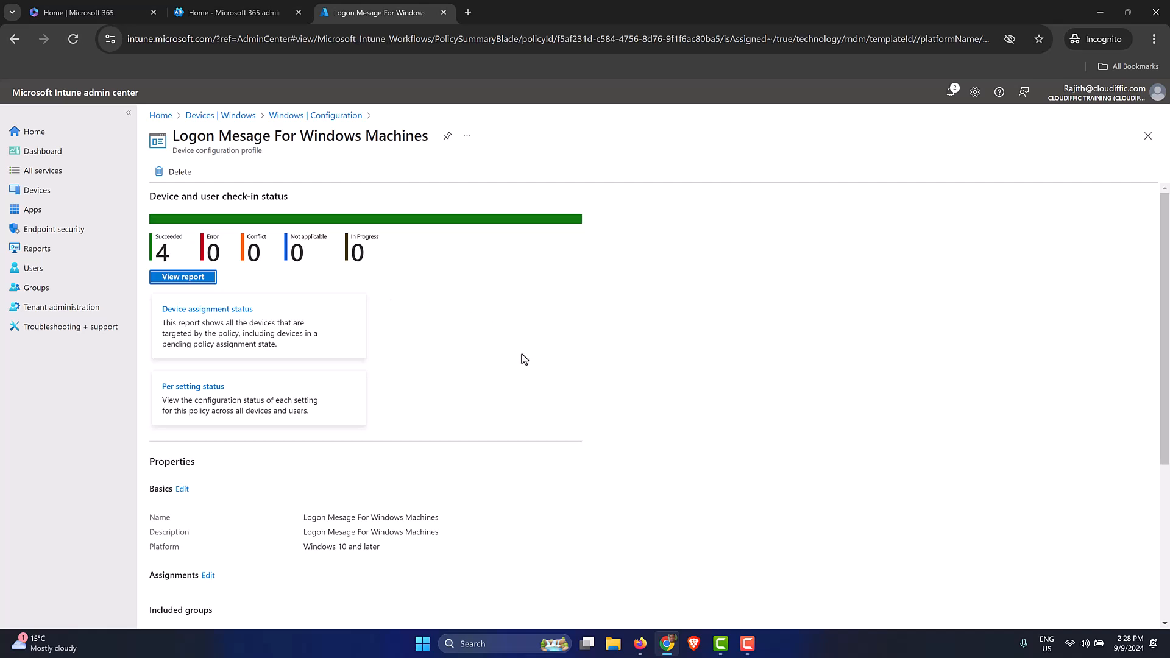
scroll("down", 3)
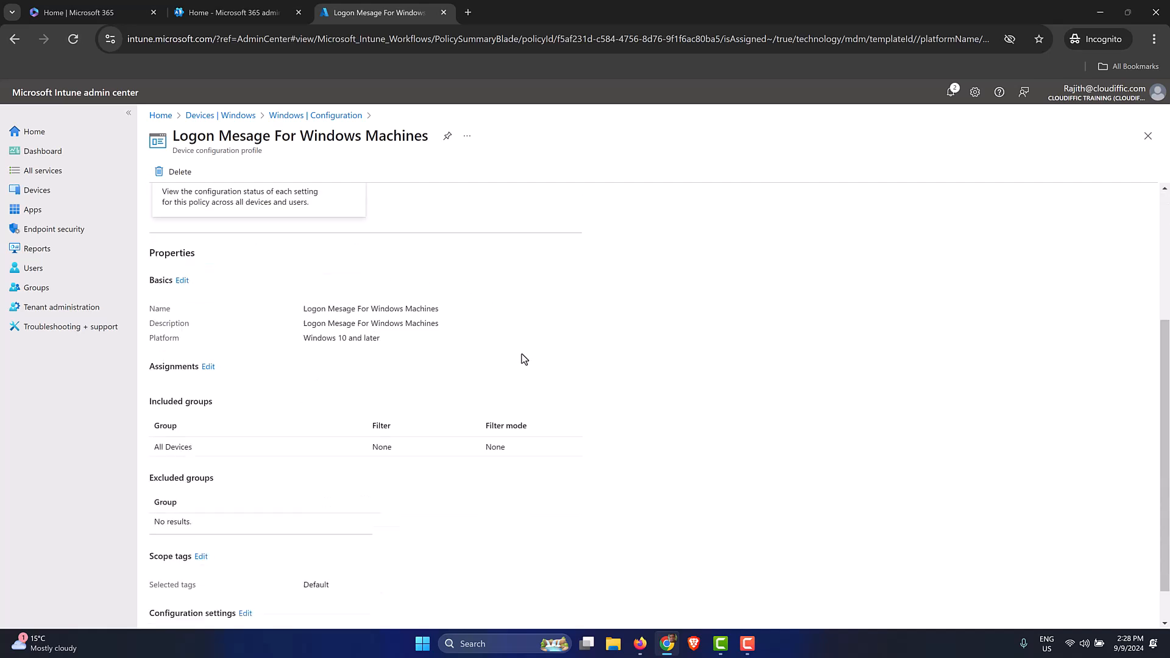
scroll("down", 3)
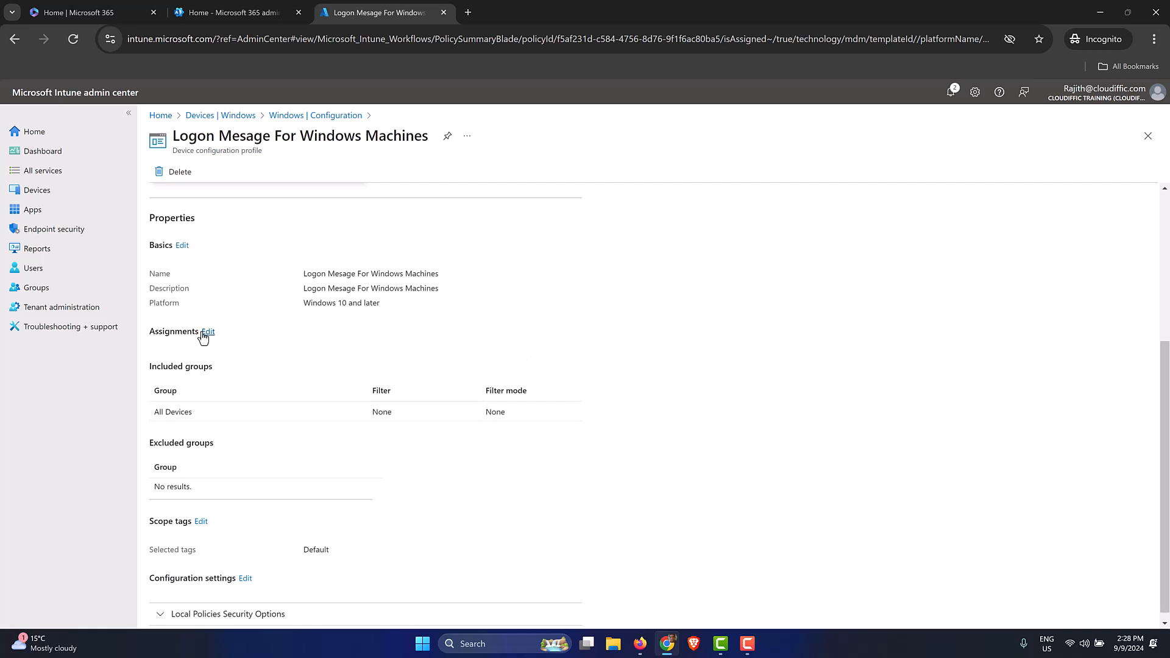
left_click(208, 332)
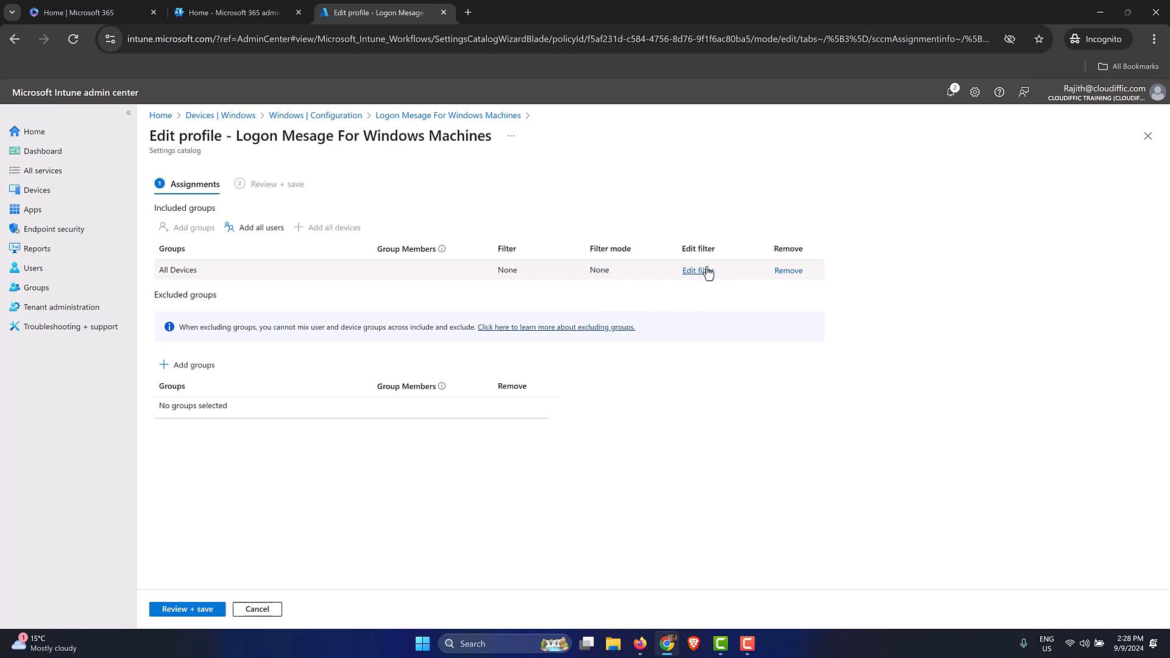
mouse_move(692, 274)
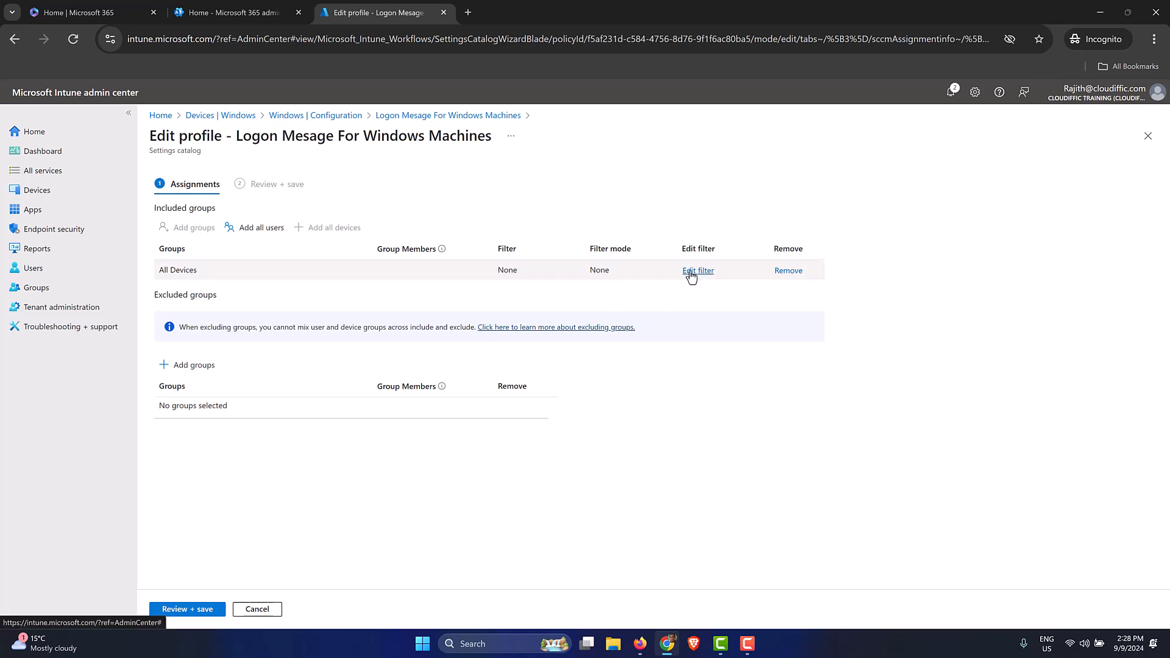
mouse_move(514, 278)
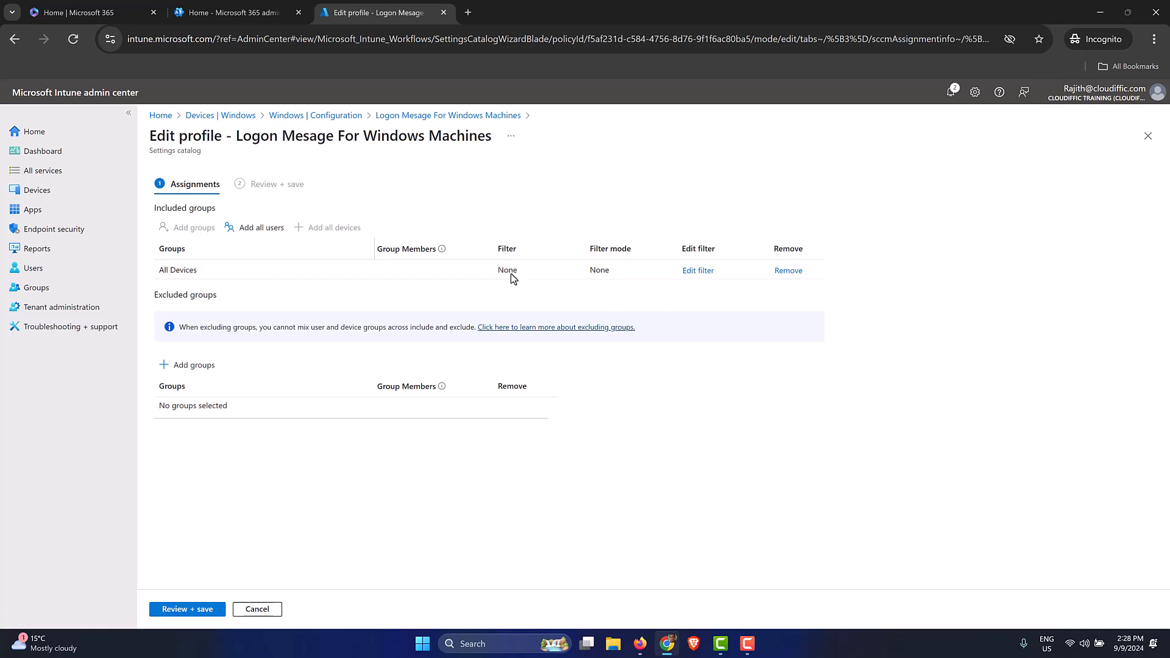
Set the All Devices assignment's filter mode to include filtered devices.
left_click(697, 271)
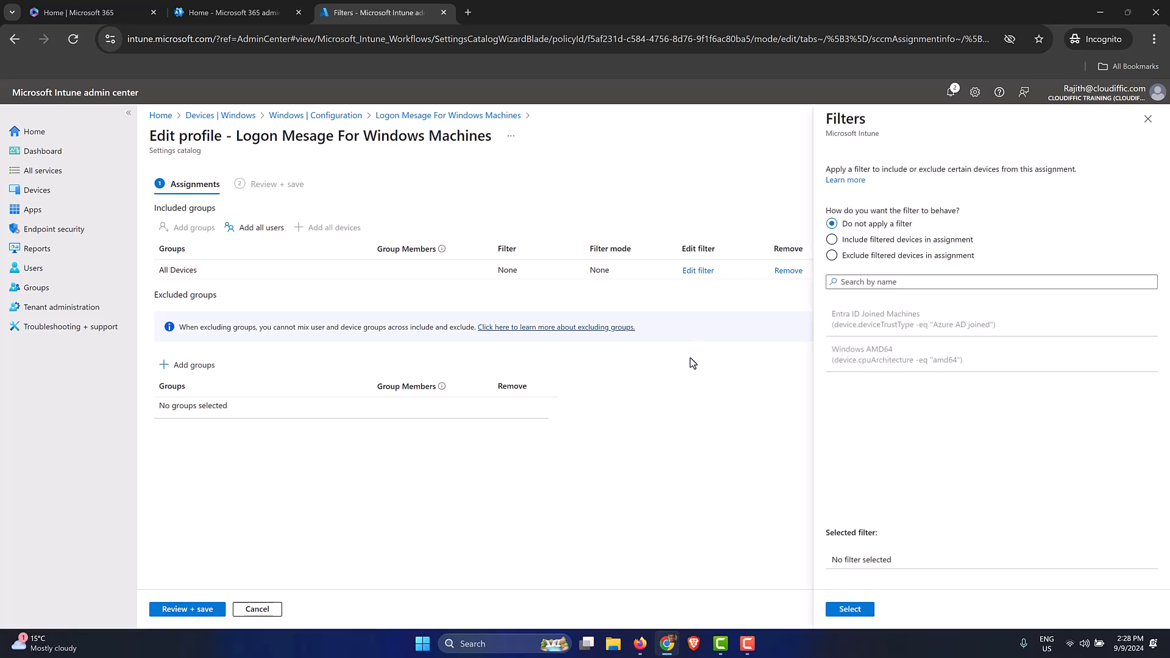
mouse_move(880, 318)
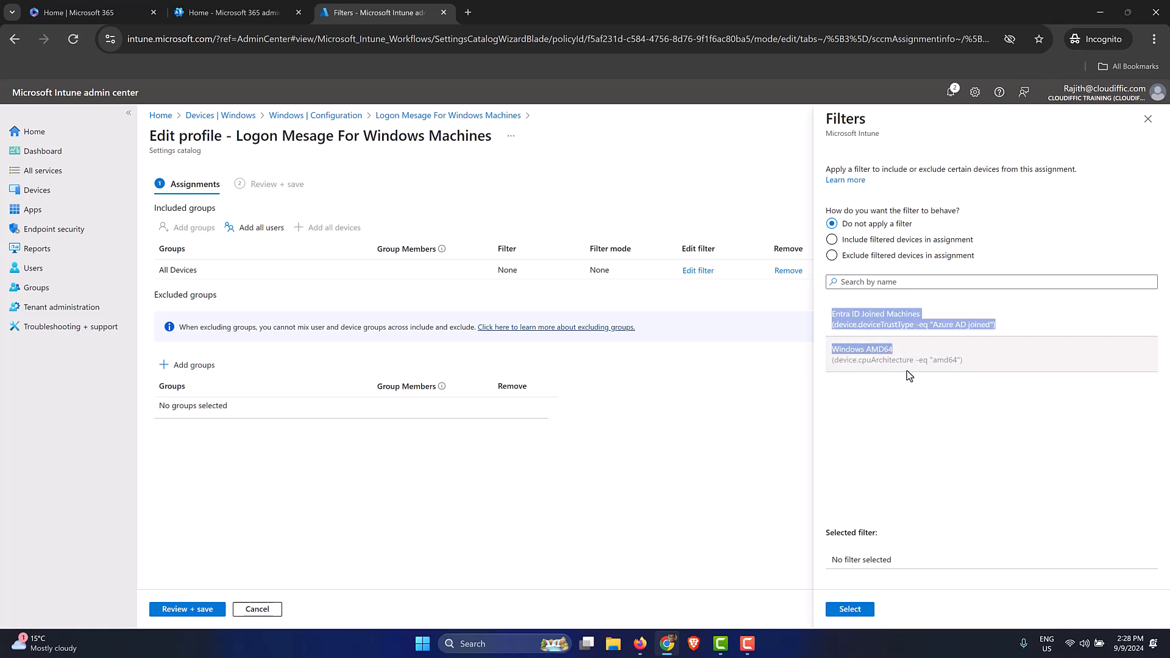
mouse_move(954, 427)
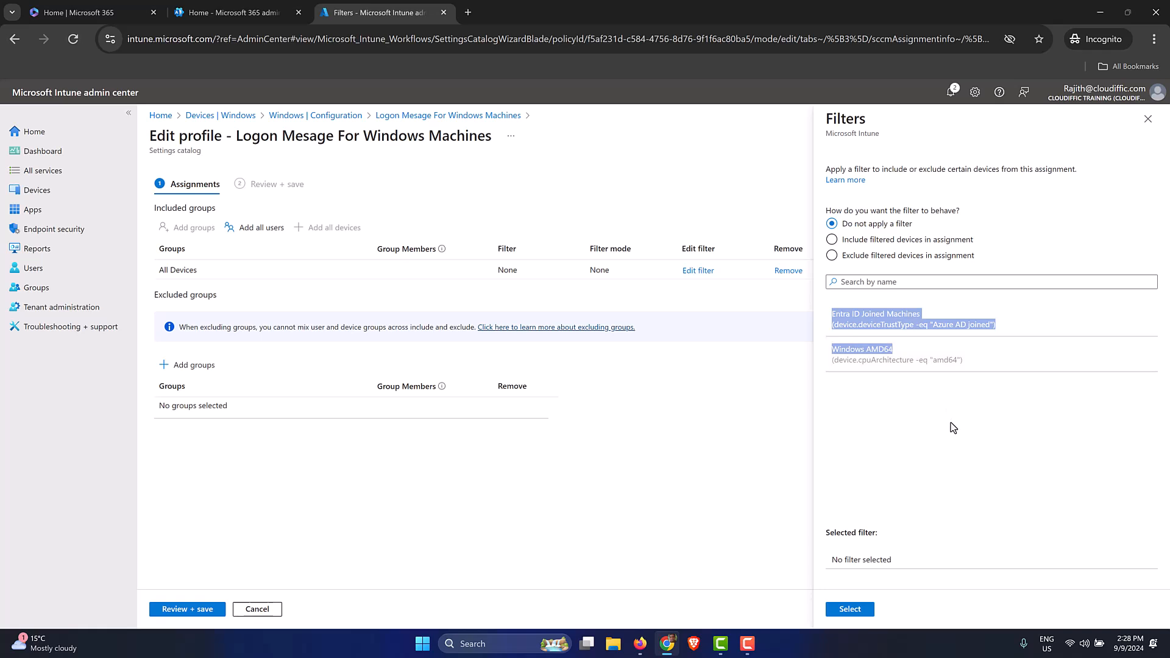
mouse_move(917, 418)
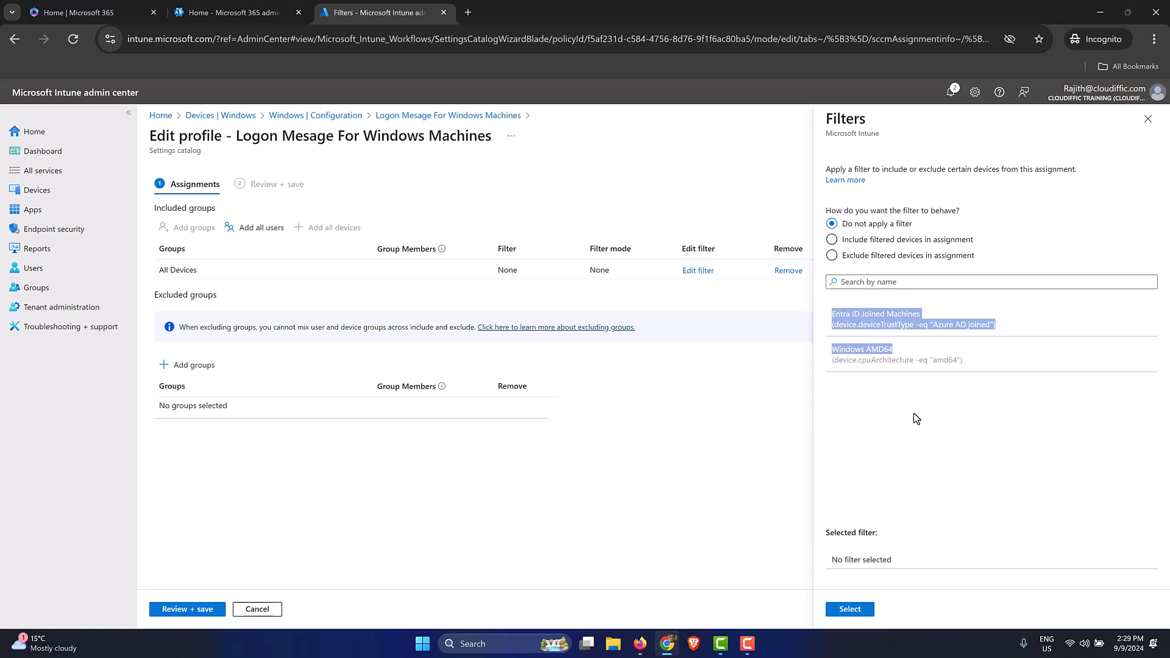
left_click(832, 240)
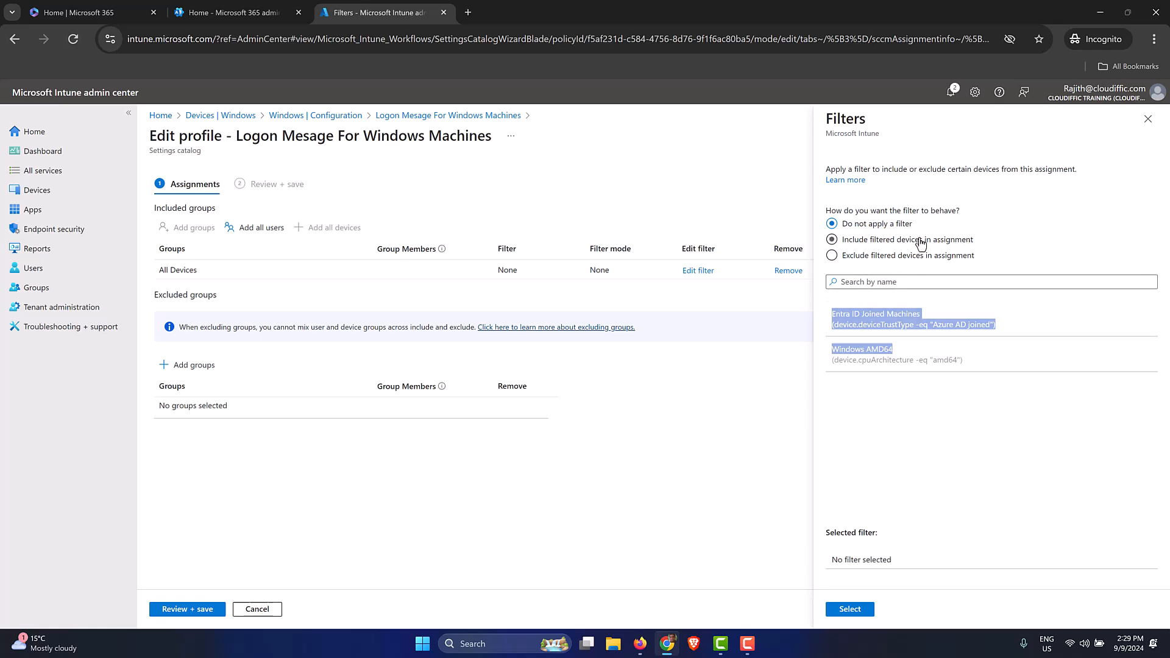
left_click(832, 240)
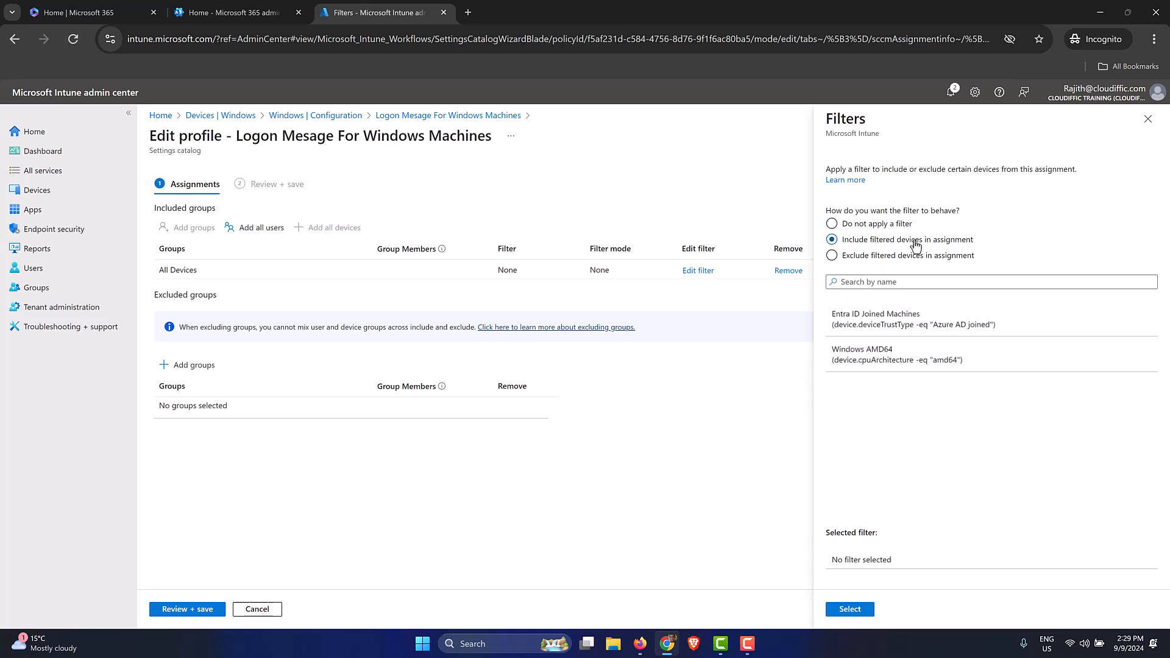
mouse_move(236, 135)
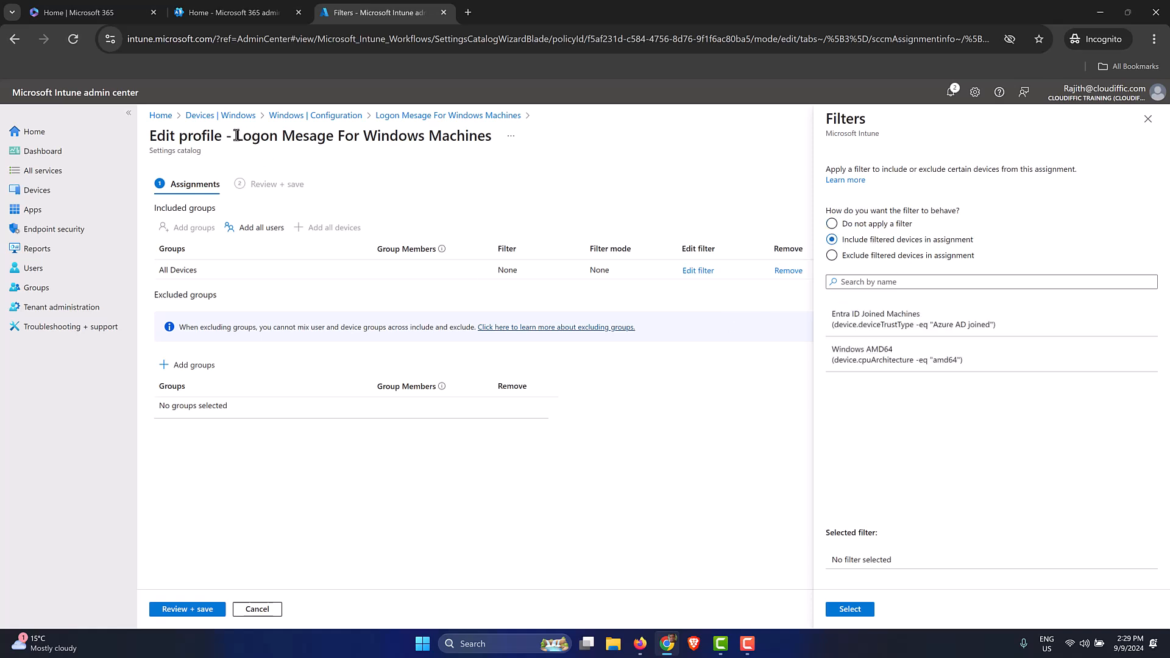
double_click(362, 135)
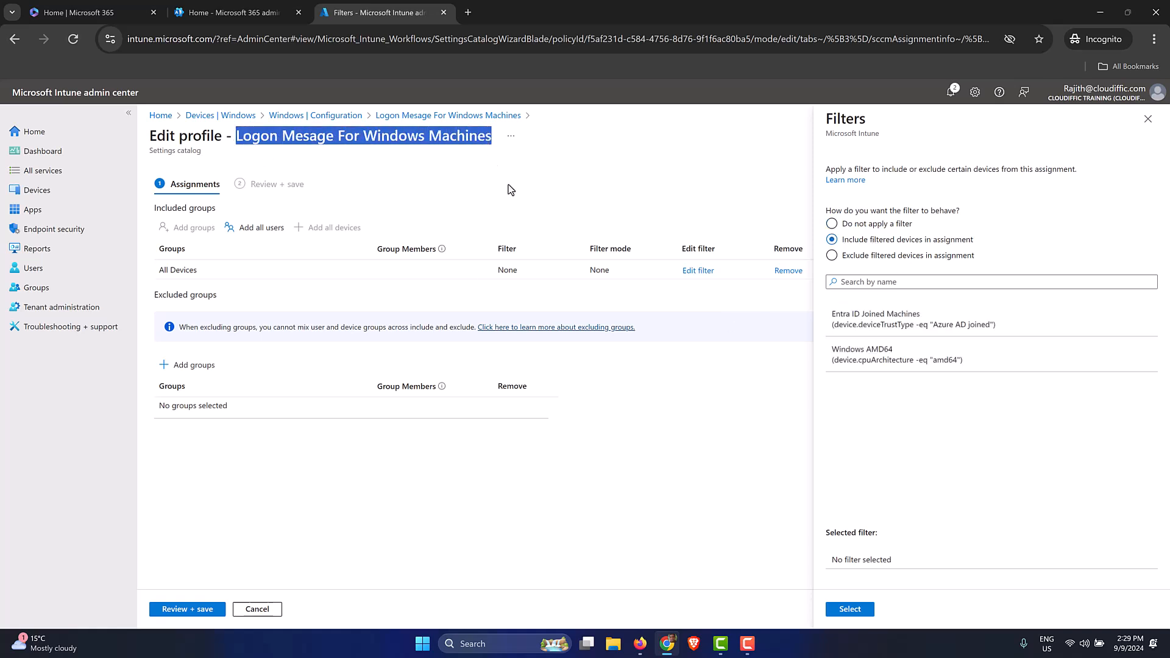
mouse_move(610, 271)
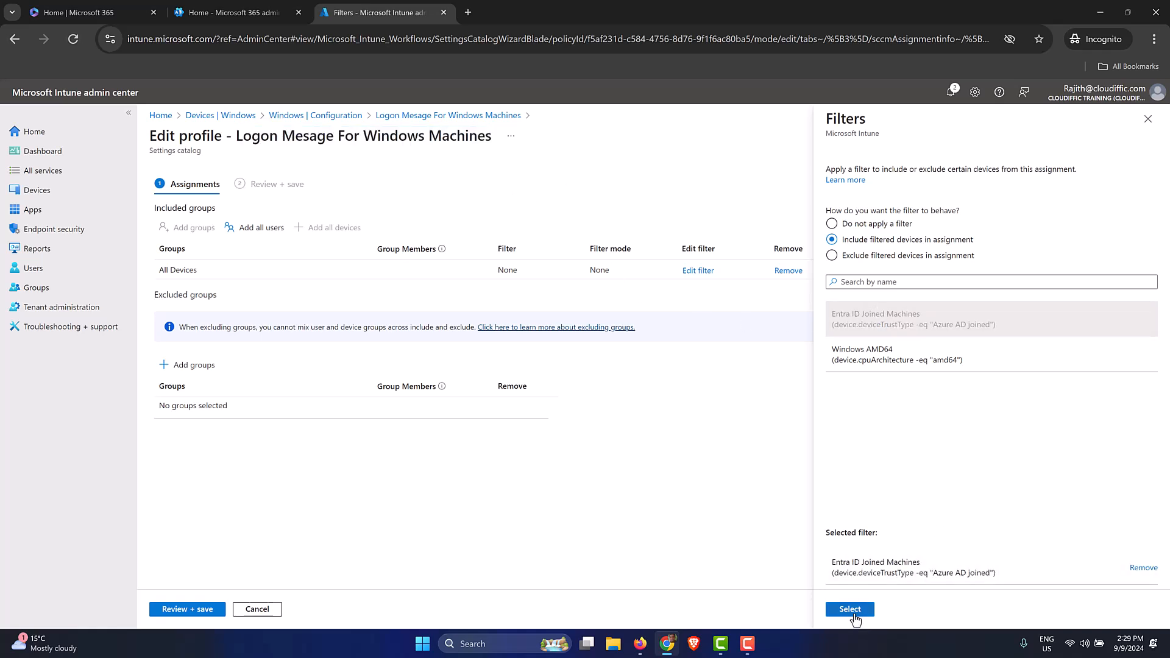
Apply the Entra ID Joined Machines filter in Include mode to All Devices.
left_click(848, 610)
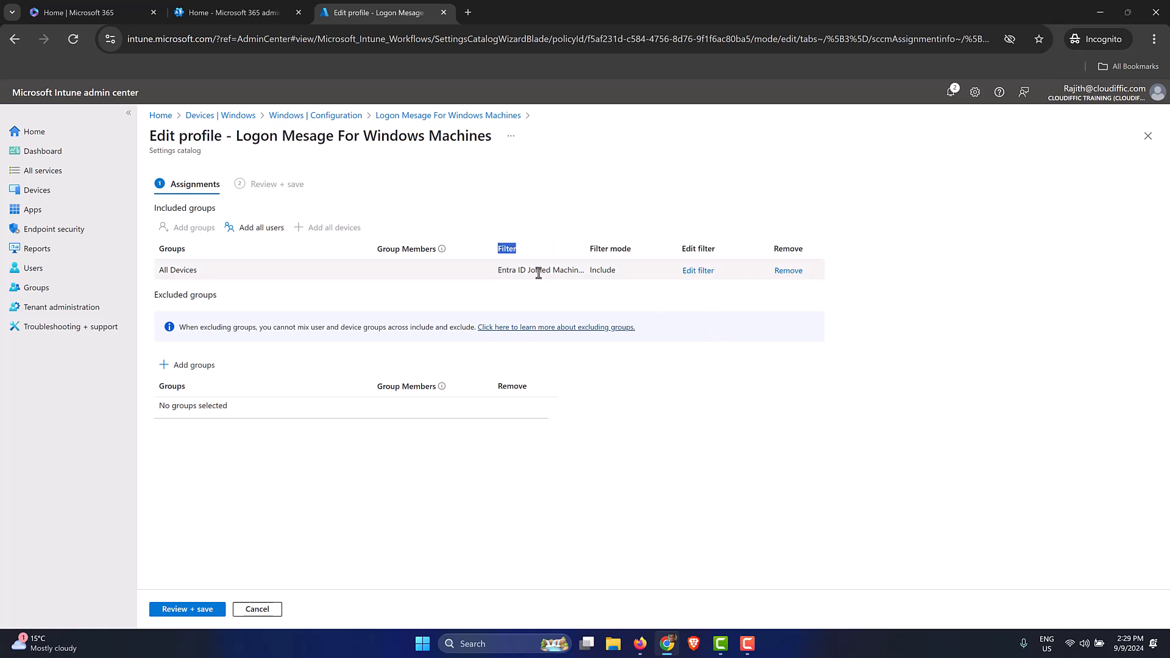
mouse_move(552, 270)
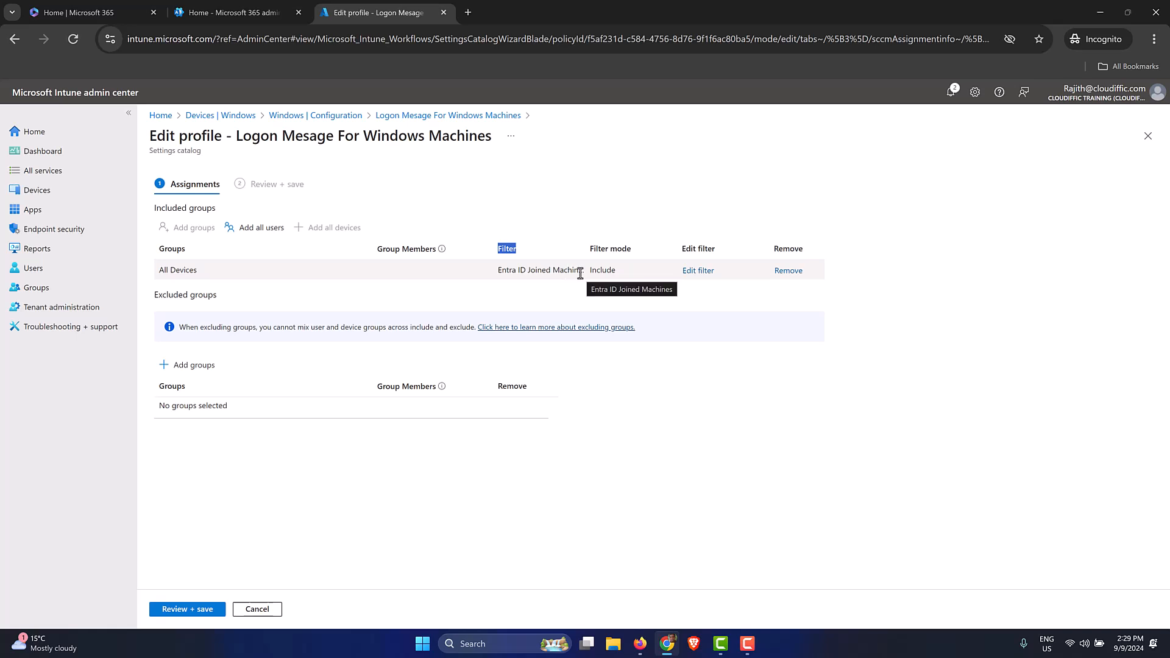
mouse_move(332, 474)
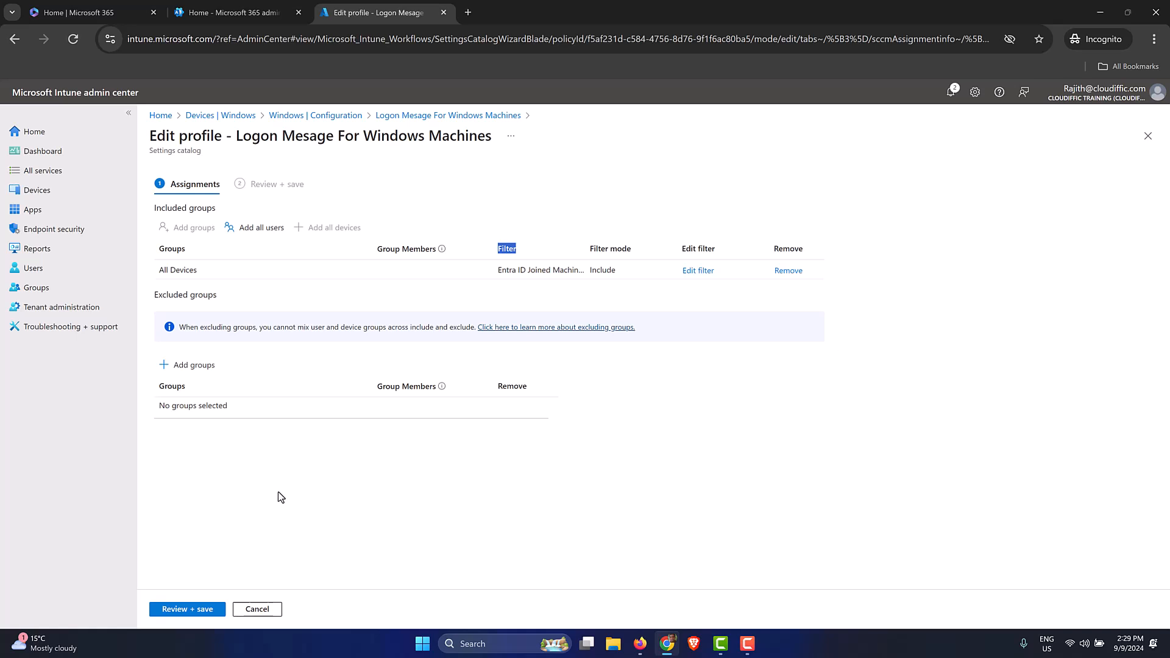
mouse_move(186, 610)
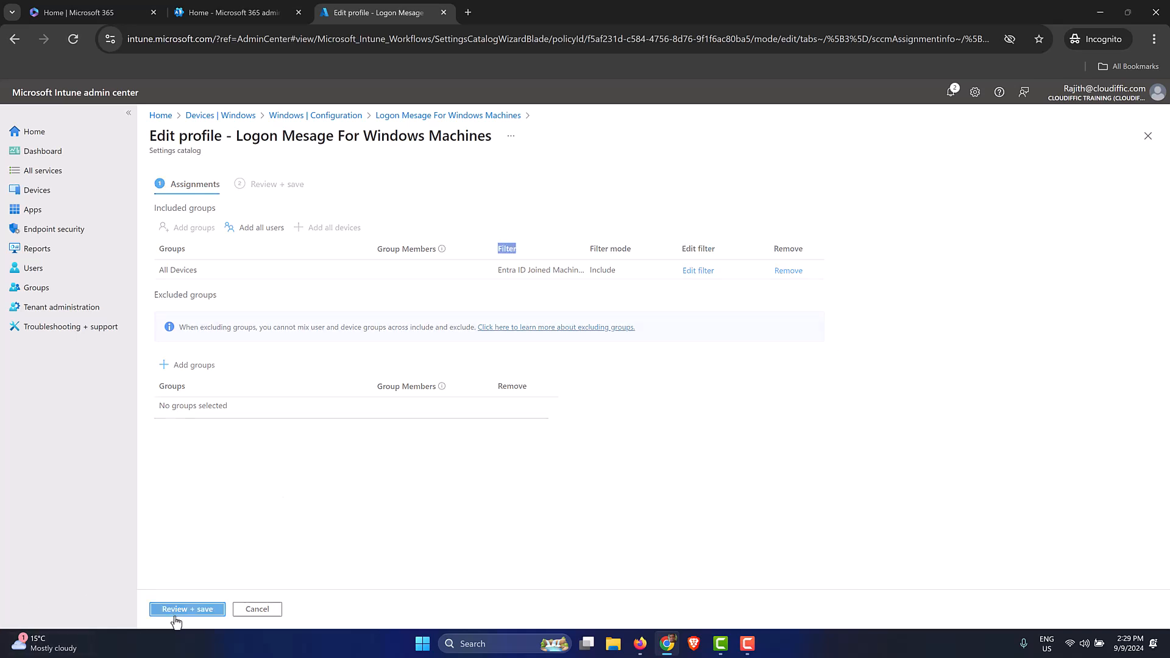
Review and save the updated assignments, then dismiss the Policy updated notification.
left_click(186, 610)
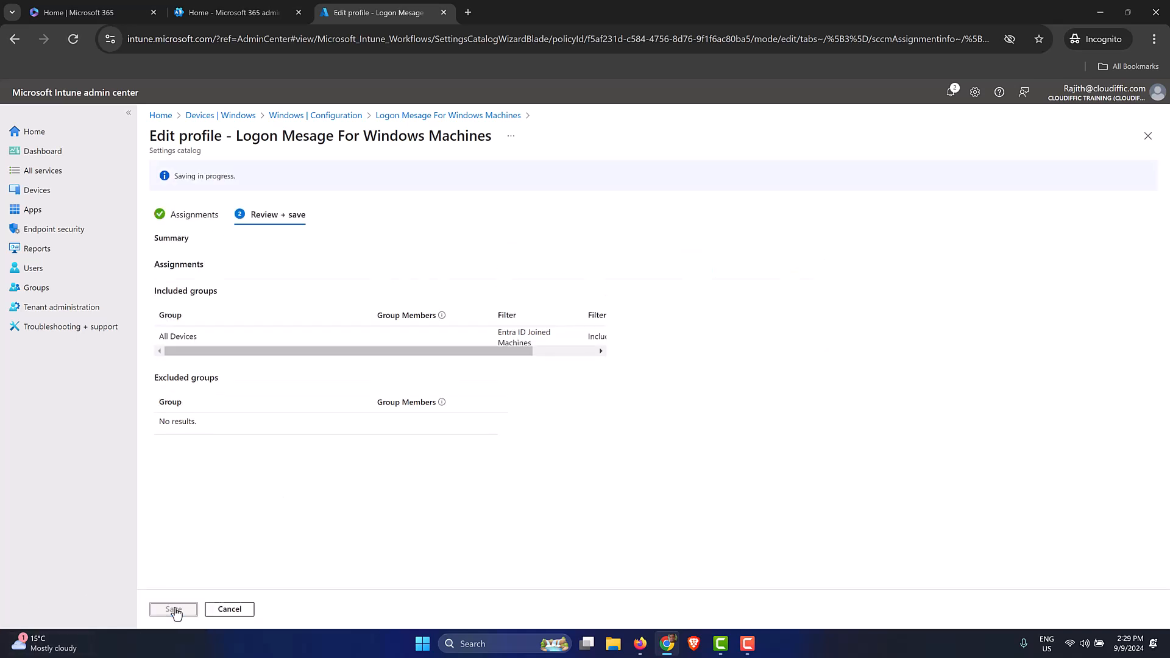
left_click(171, 609)
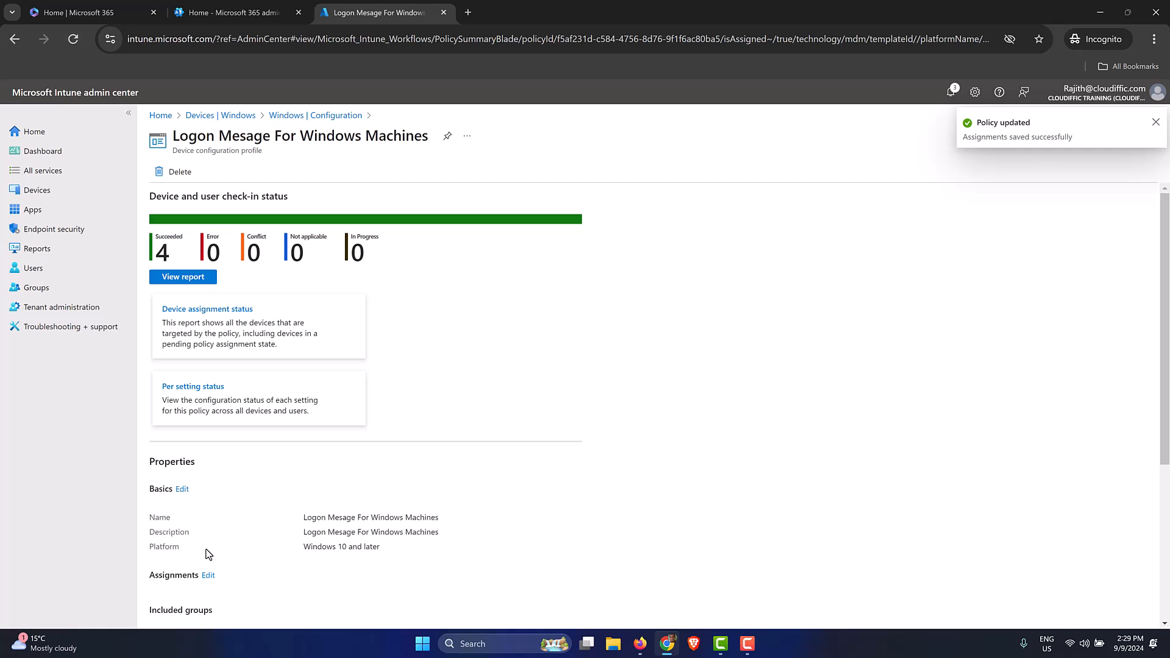
left_click(1156, 122)
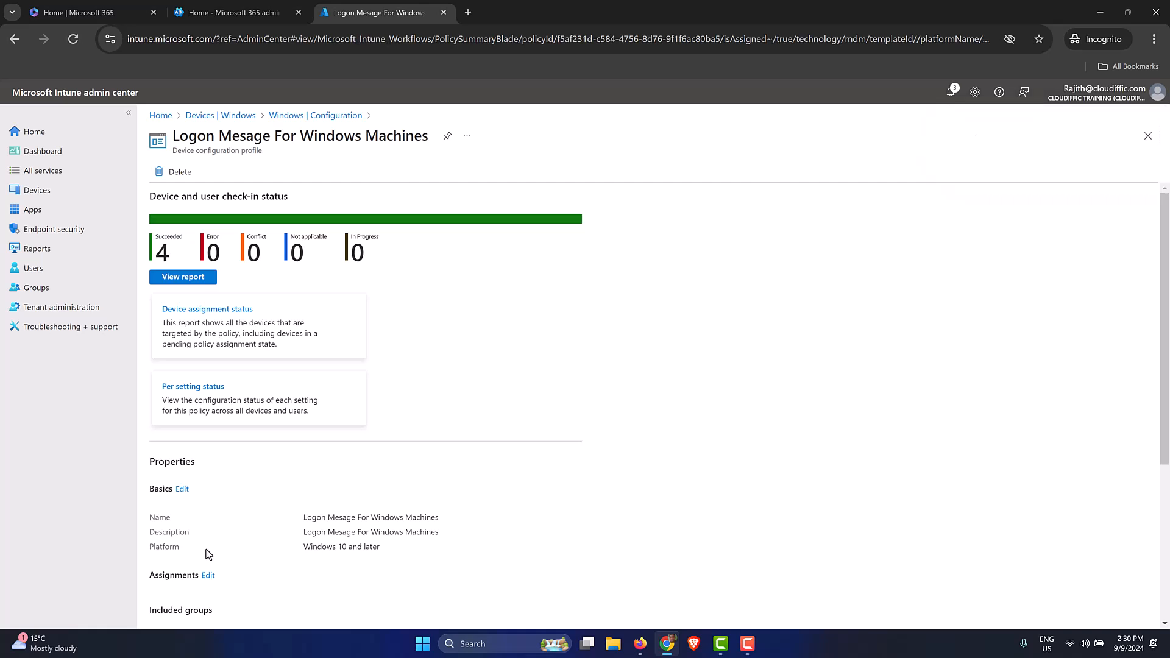